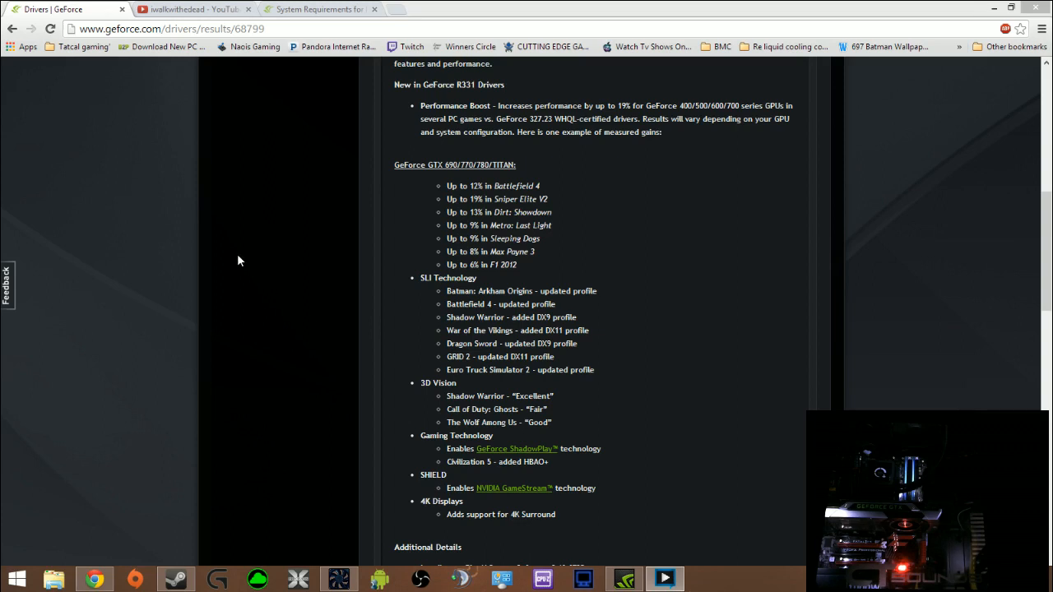
mouse_move(389, 214)
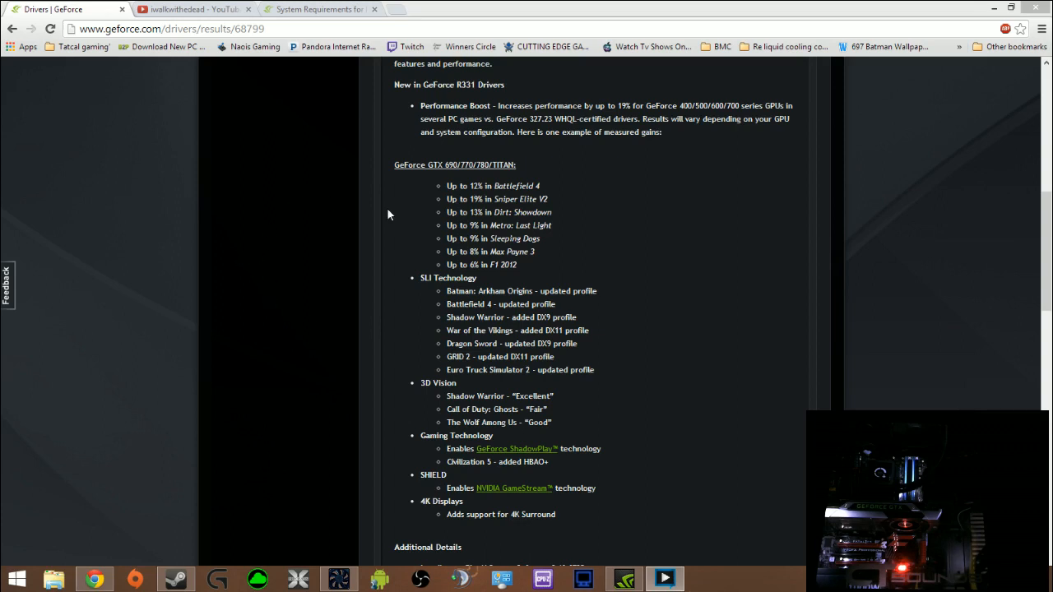
Step: Show My Rig's LED Visualizer section with all system requirements marked Ready
scroll("up", 3)
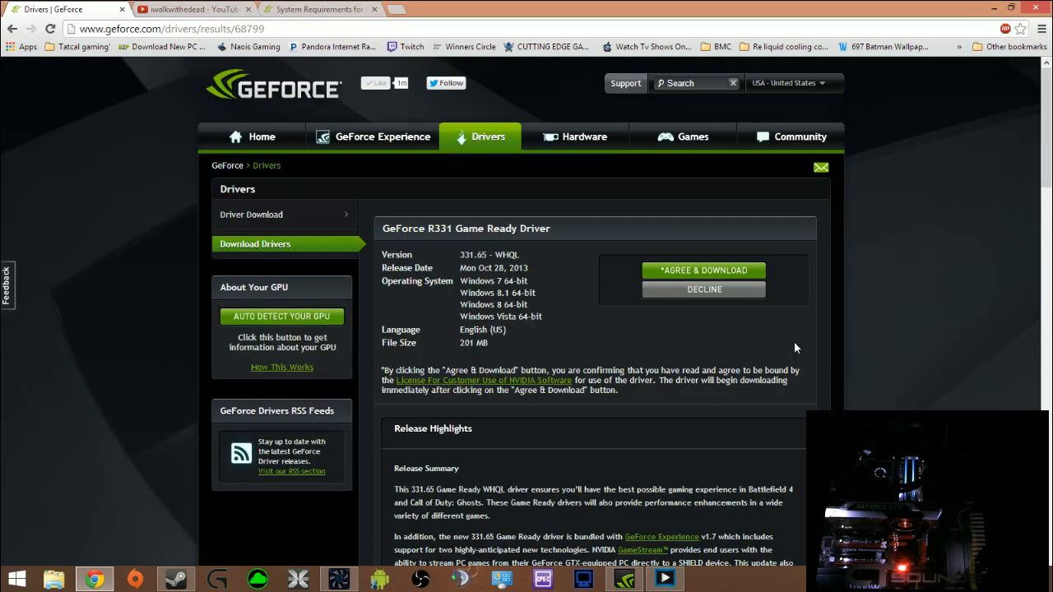
mouse_move(773, 396)
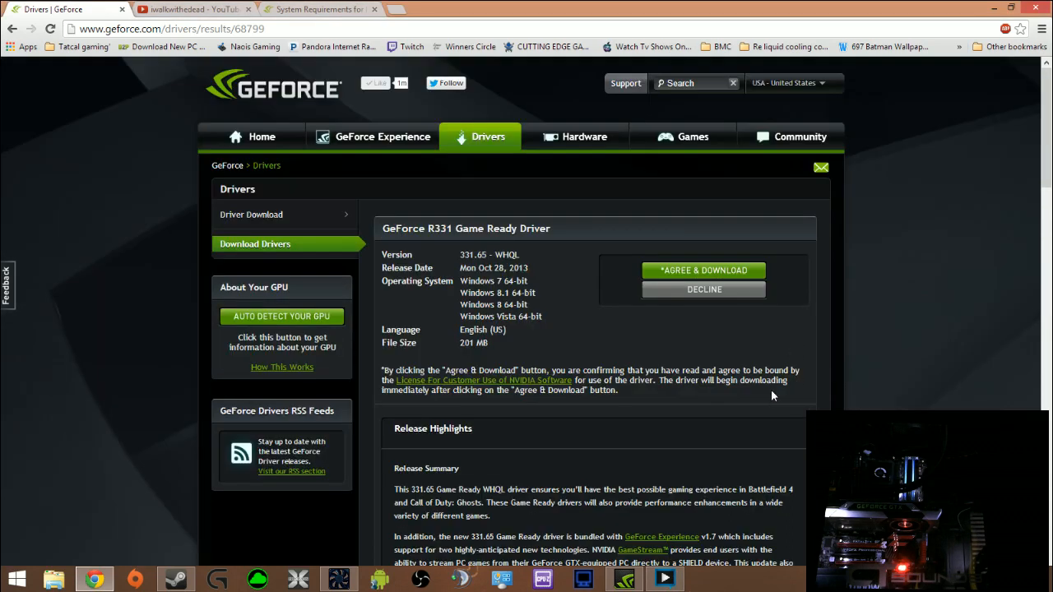
mouse_move(870, 393)
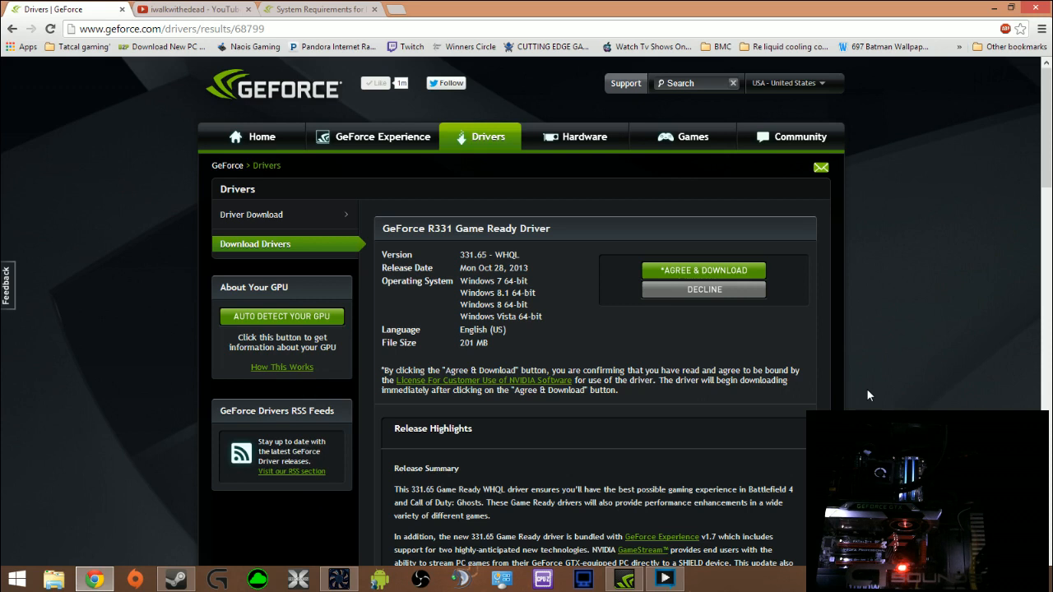
mouse_move(907, 348)
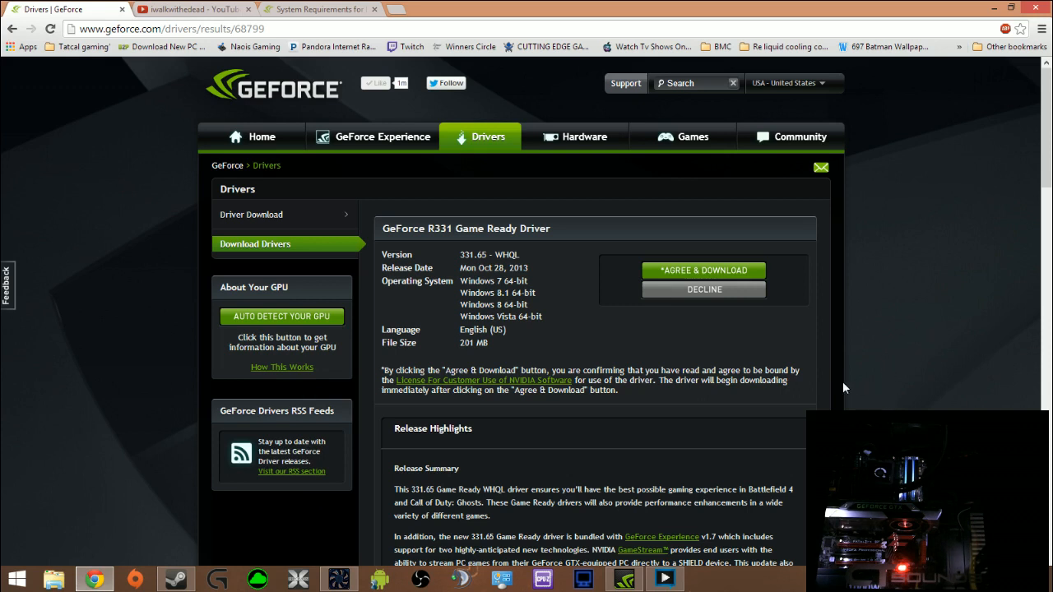
mouse_move(834, 293)
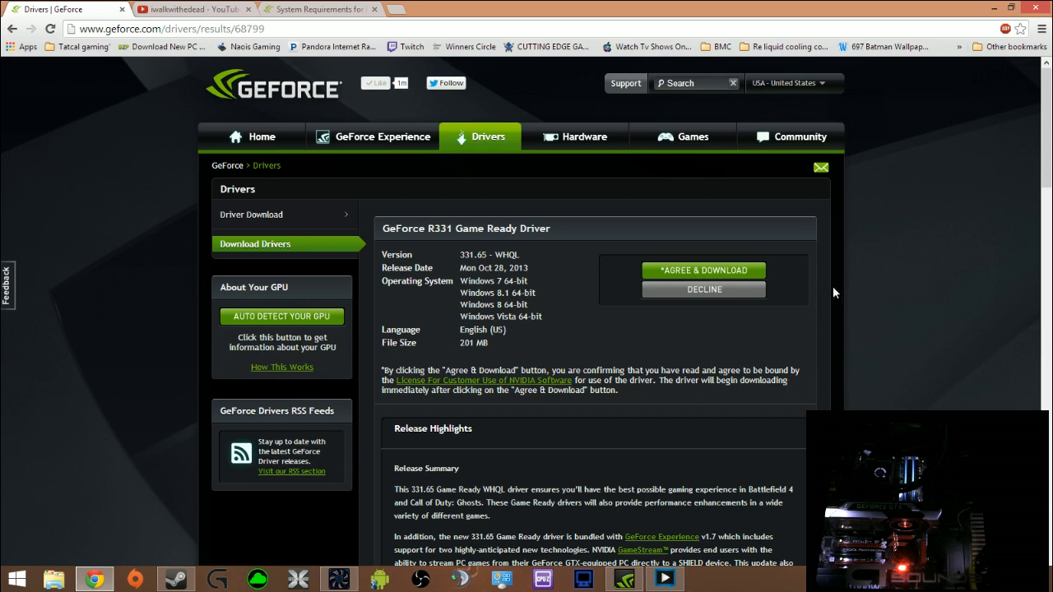
mouse_move(828, 292)
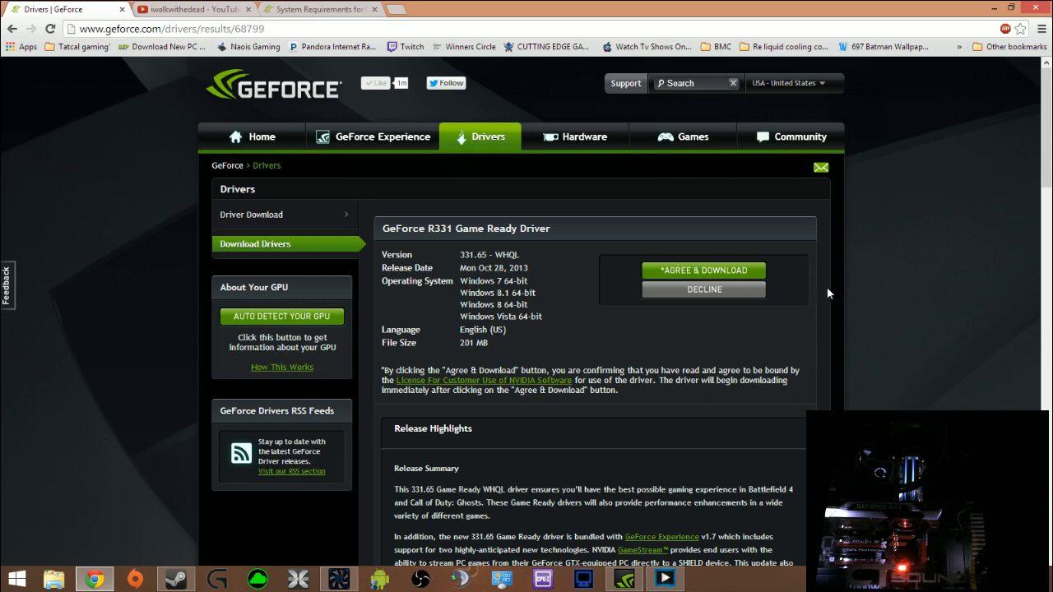
mouse_move(641, 317)
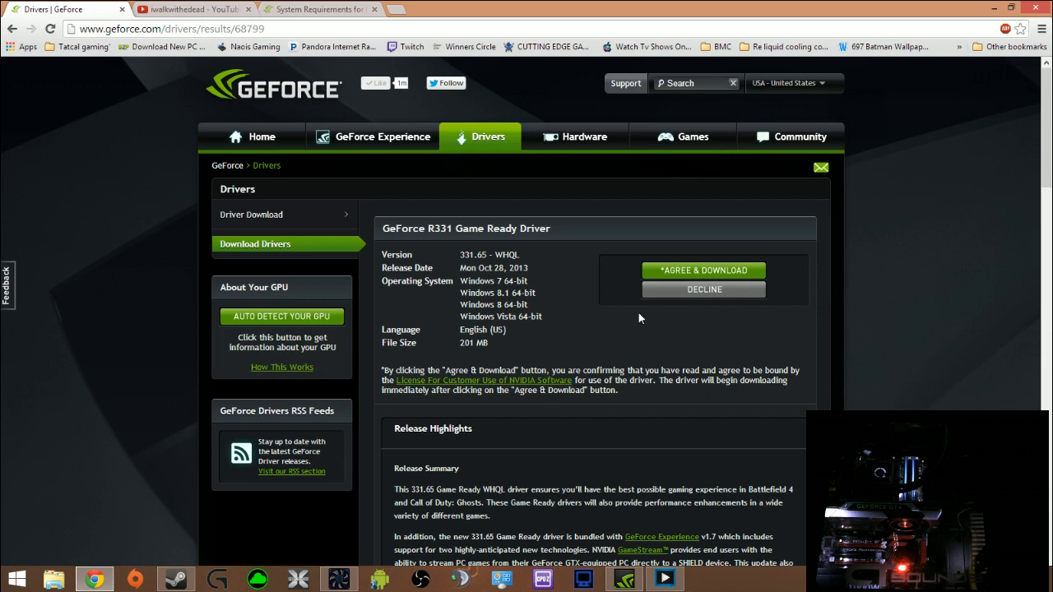
mouse_move(598, 351)
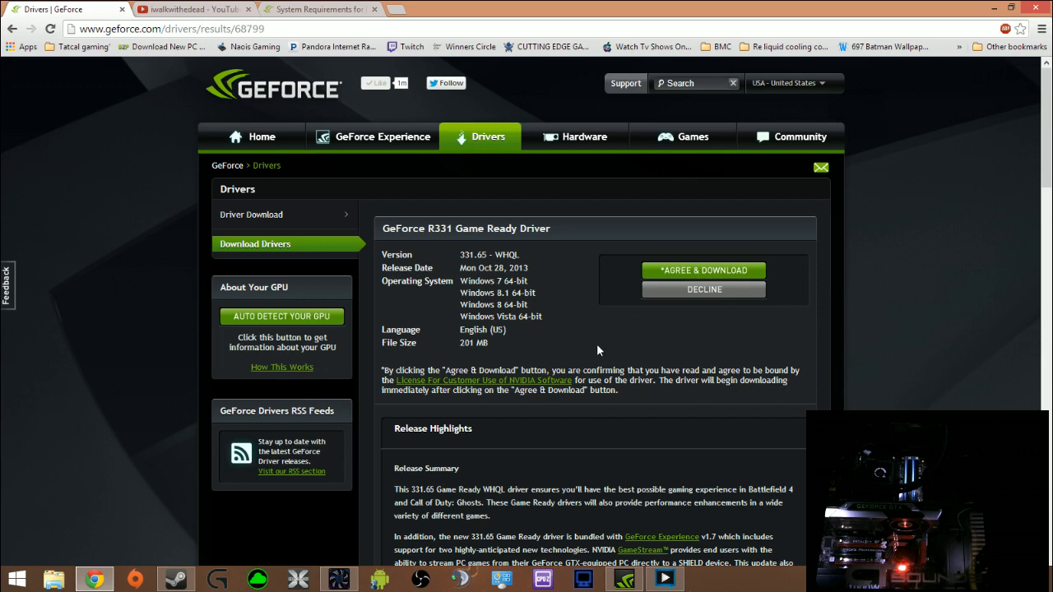
mouse_move(644, 520)
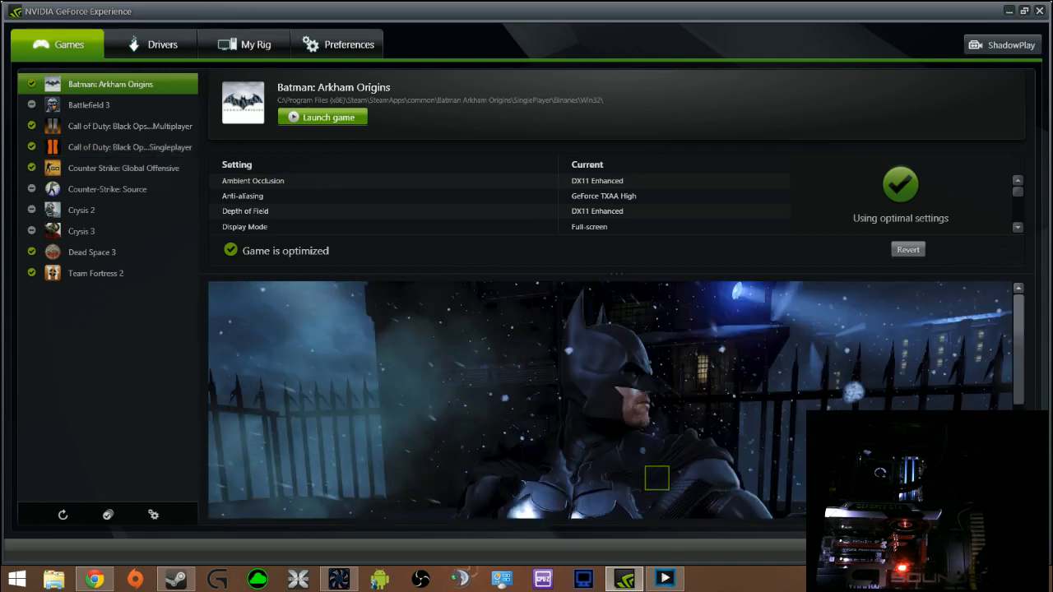
left_click(255, 45)
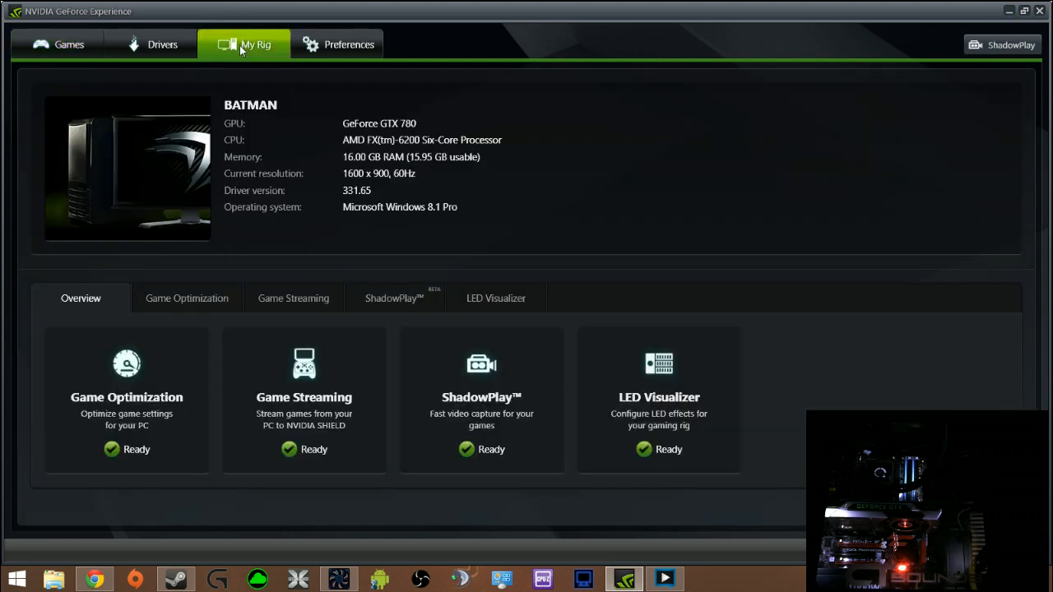
mouse_move(542, 319)
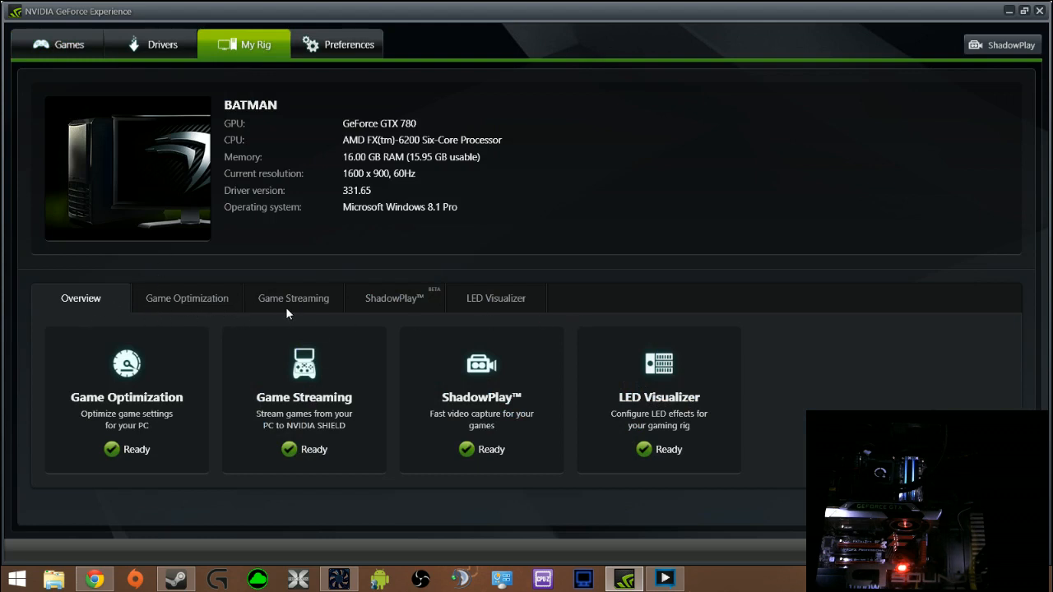
mouse_move(434, 293)
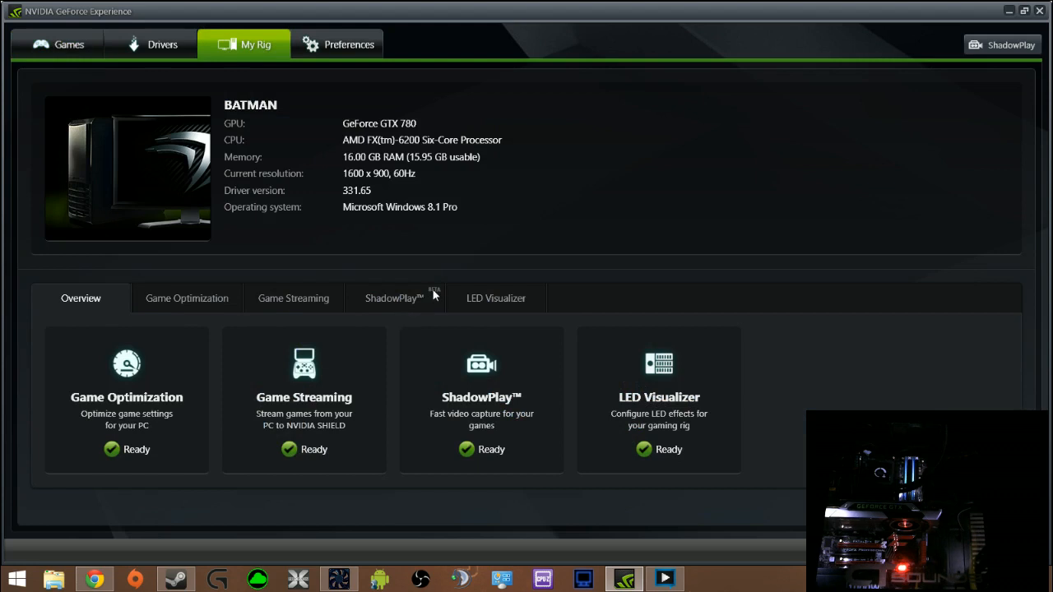
mouse_move(491, 305)
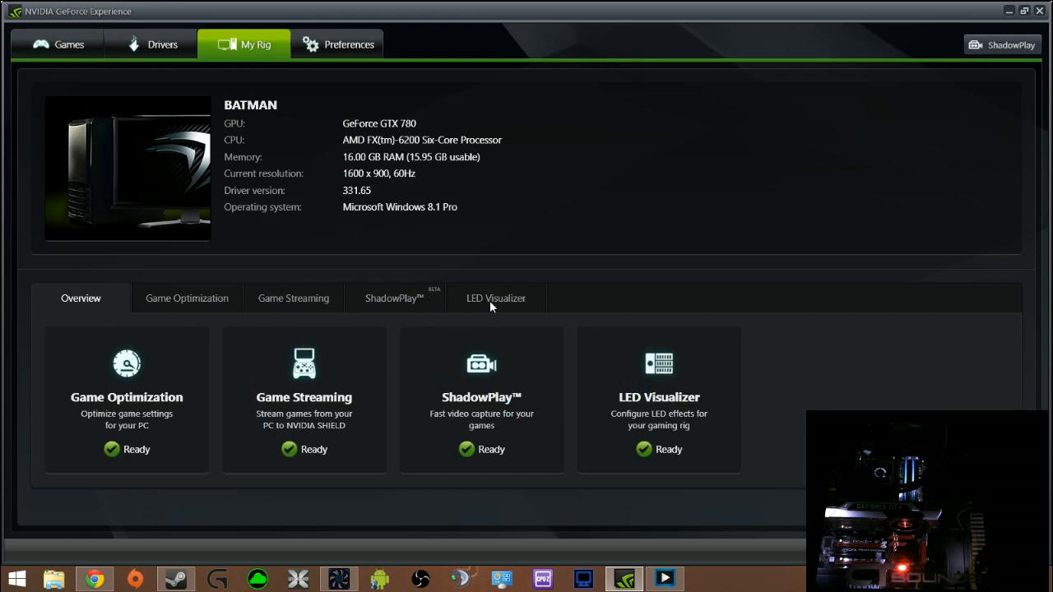
left_click(496, 298)
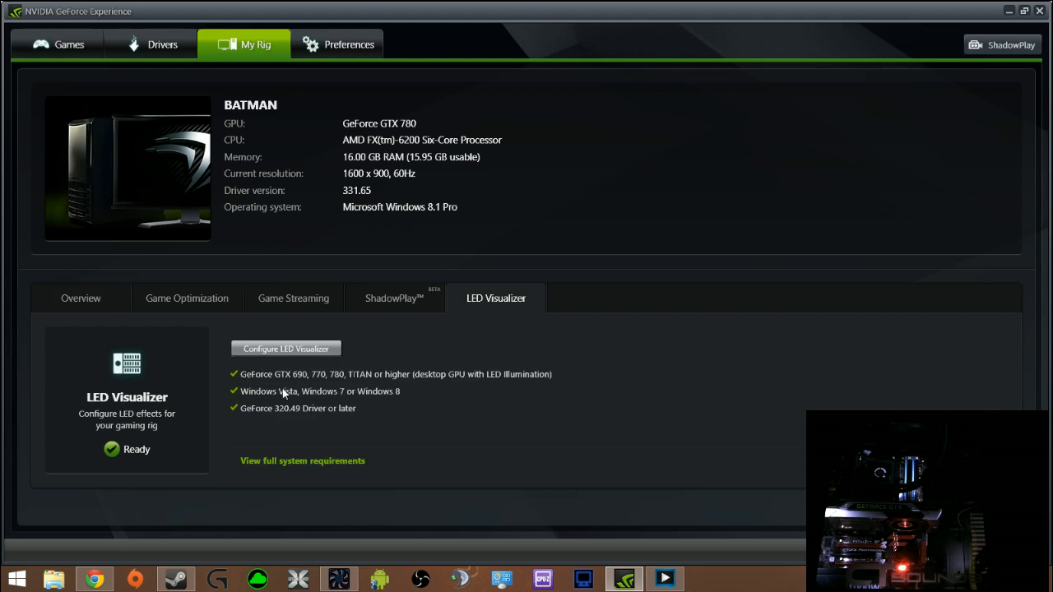
mouse_move(308, 403)
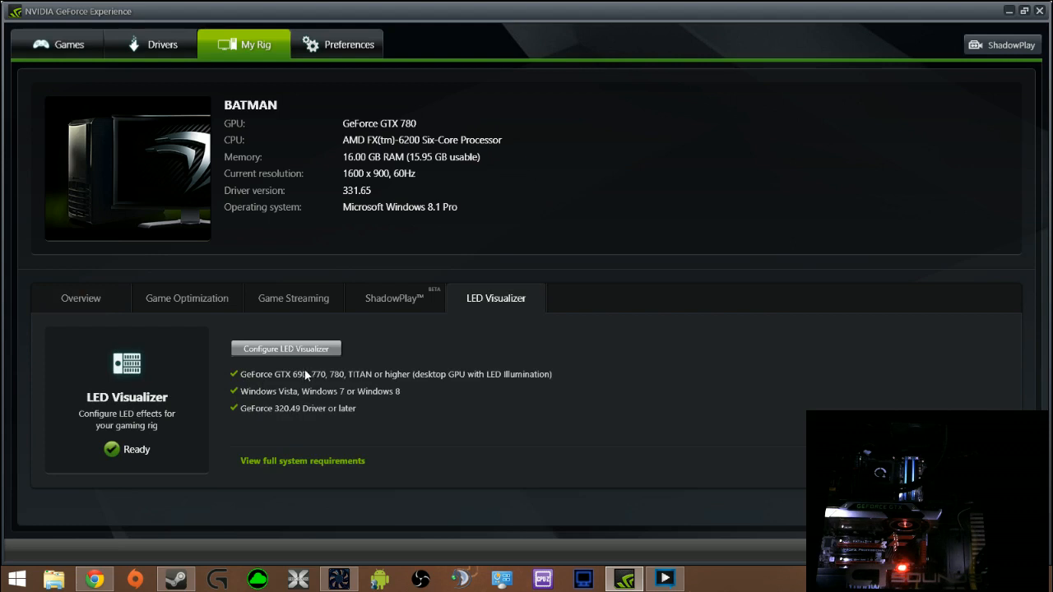
mouse_move(286, 384)
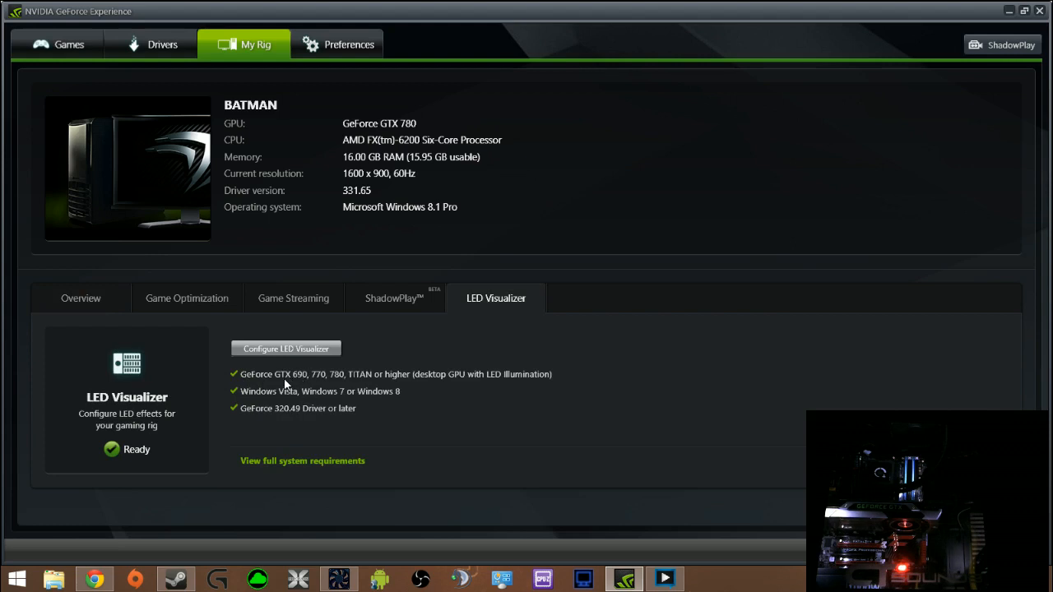
mouse_move(290, 388)
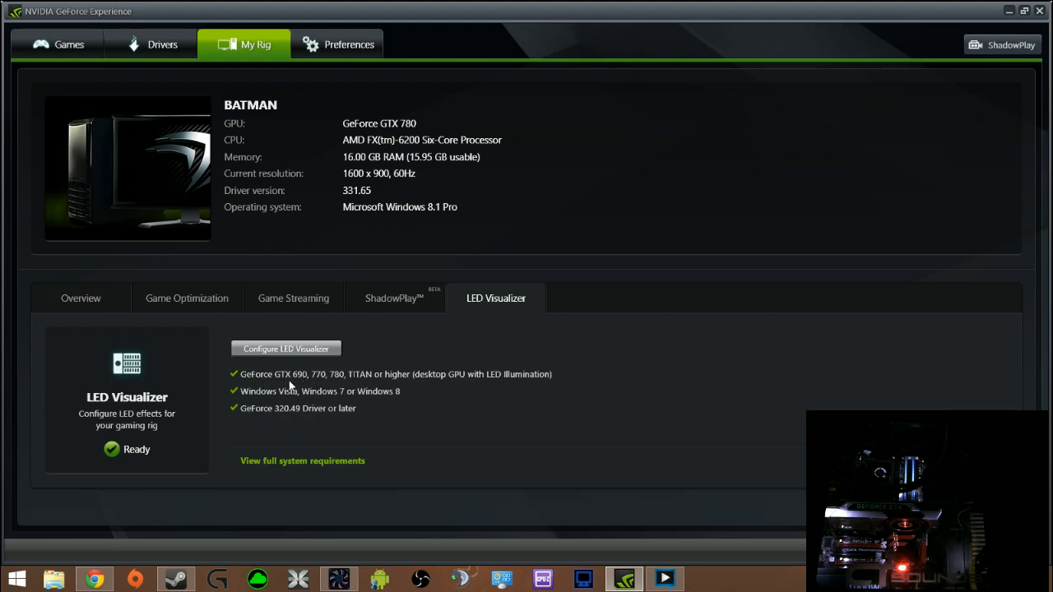
mouse_move(333, 383)
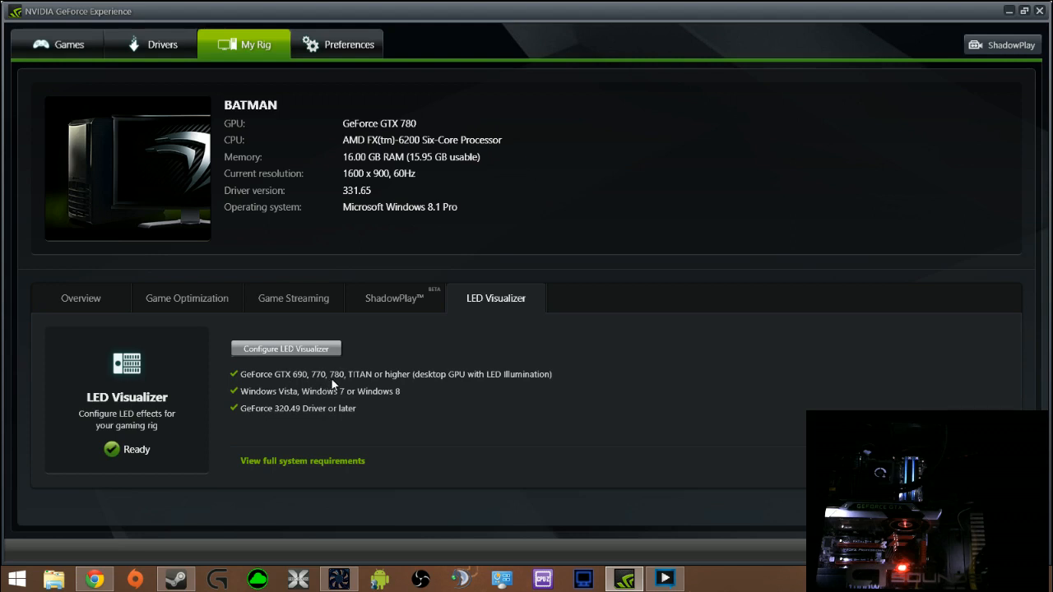
mouse_move(362, 388)
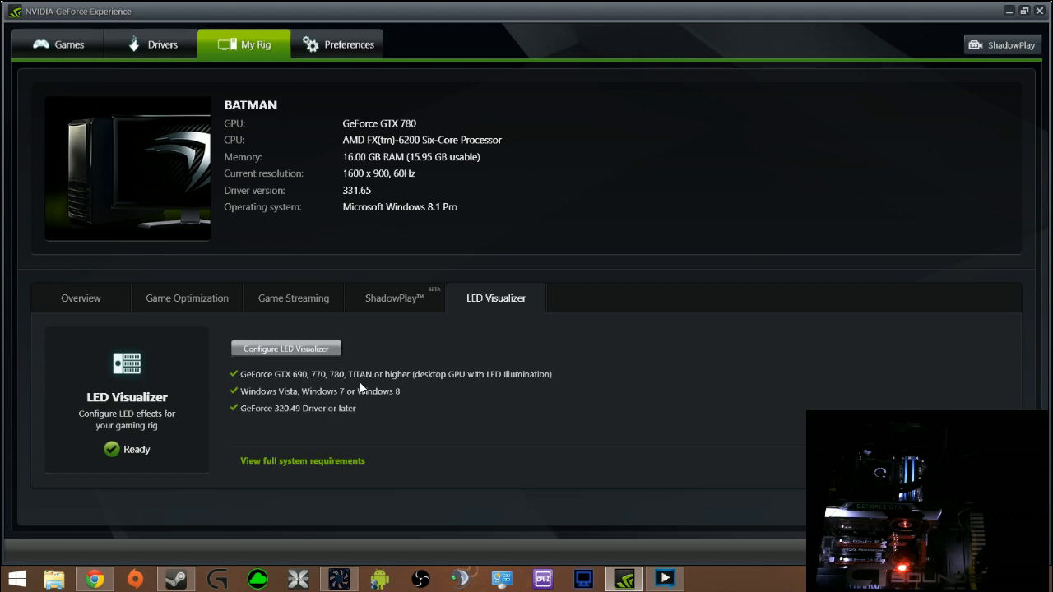
mouse_move(369, 382)
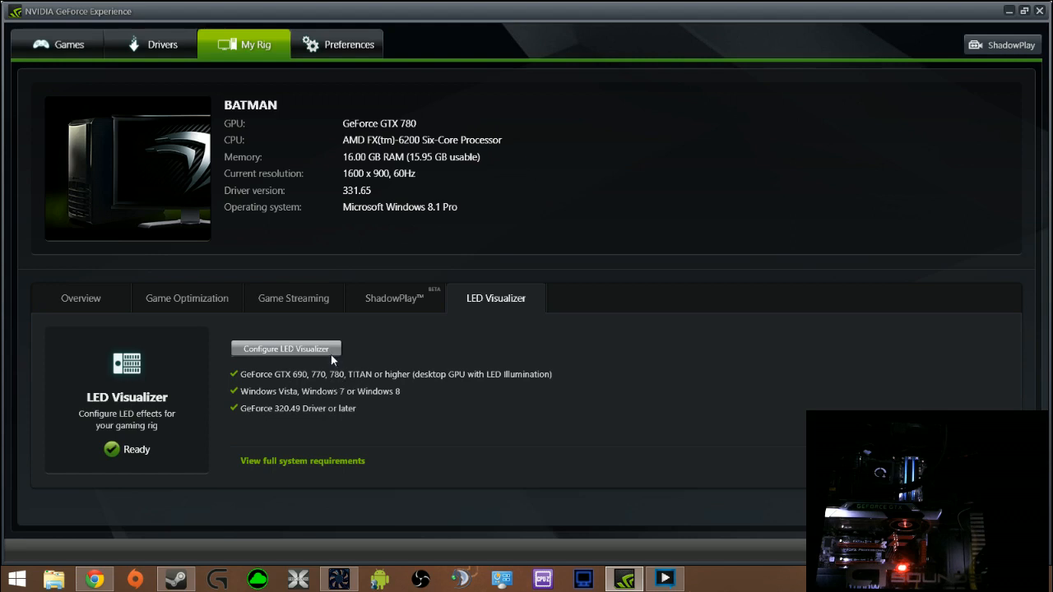
Step: Open the GTX 780 LED Visualizer settings and apply LEDs on, Audio flashing, brightness 100
left_click(286, 349)
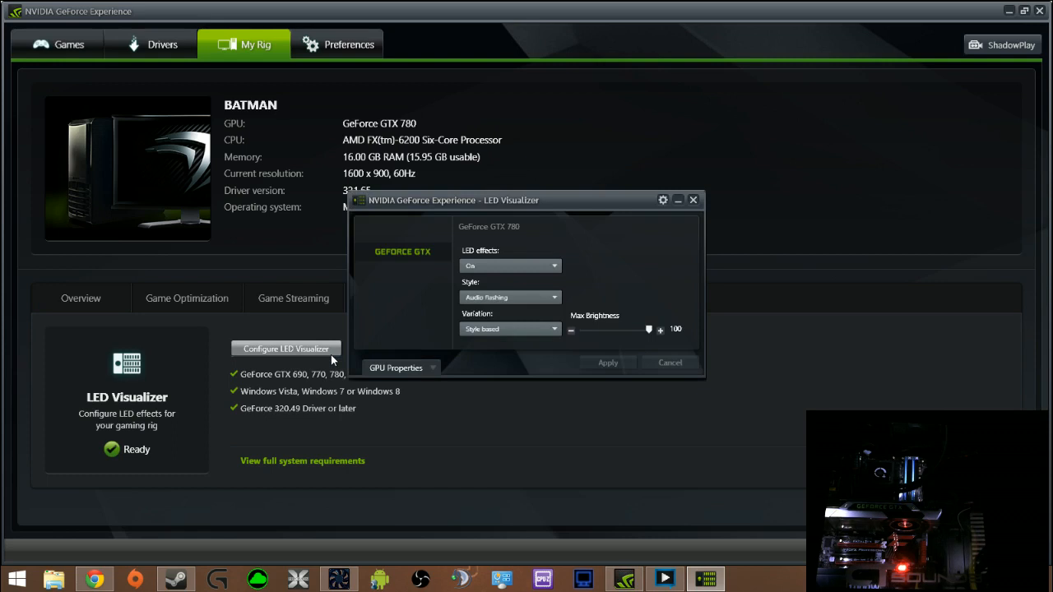
mouse_move(705, 378)
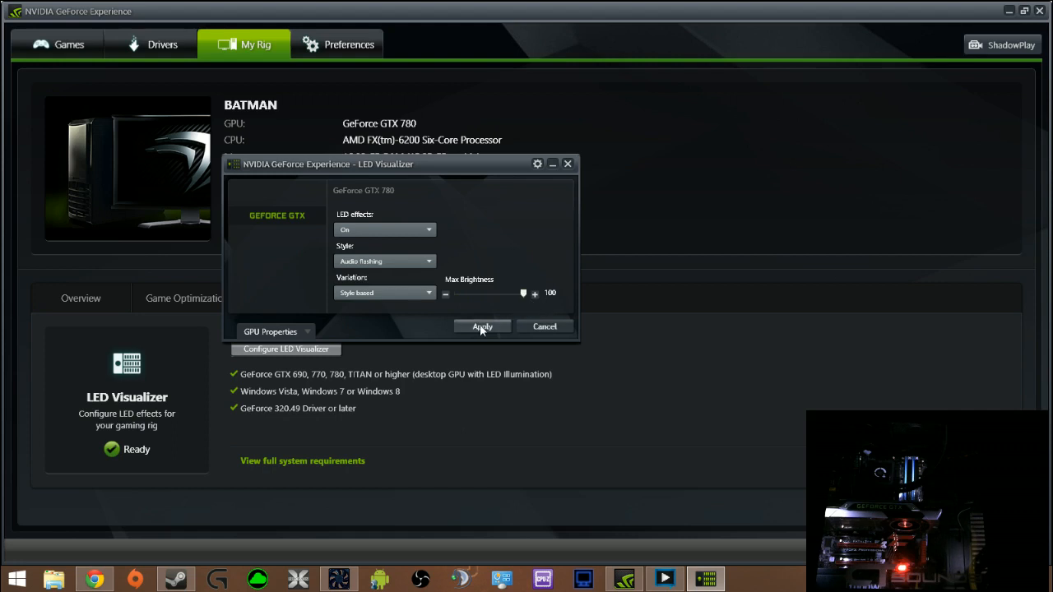
left_click(482, 325)
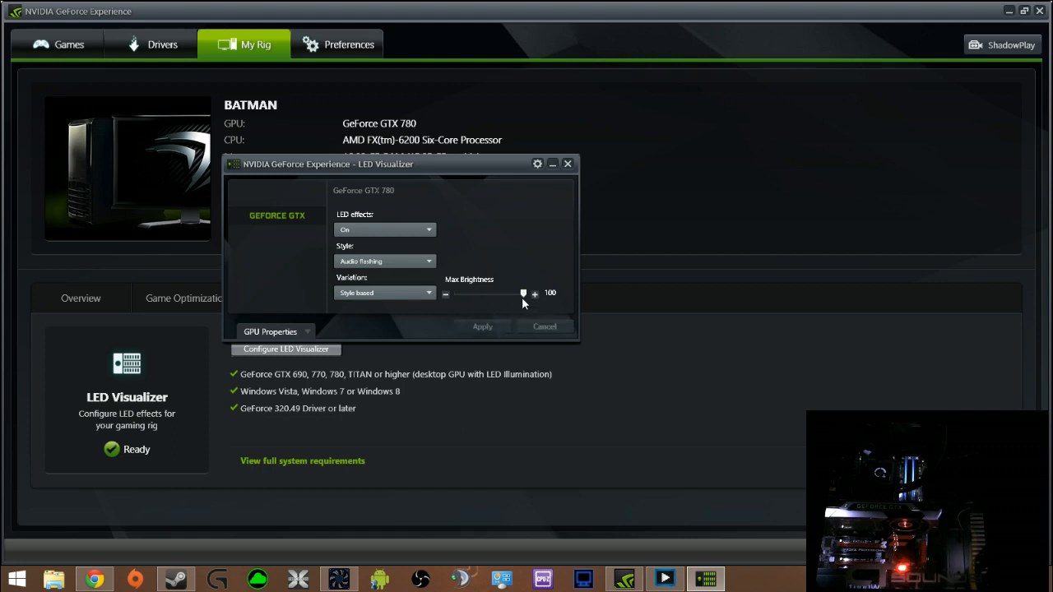
mouse_move(386, 272)
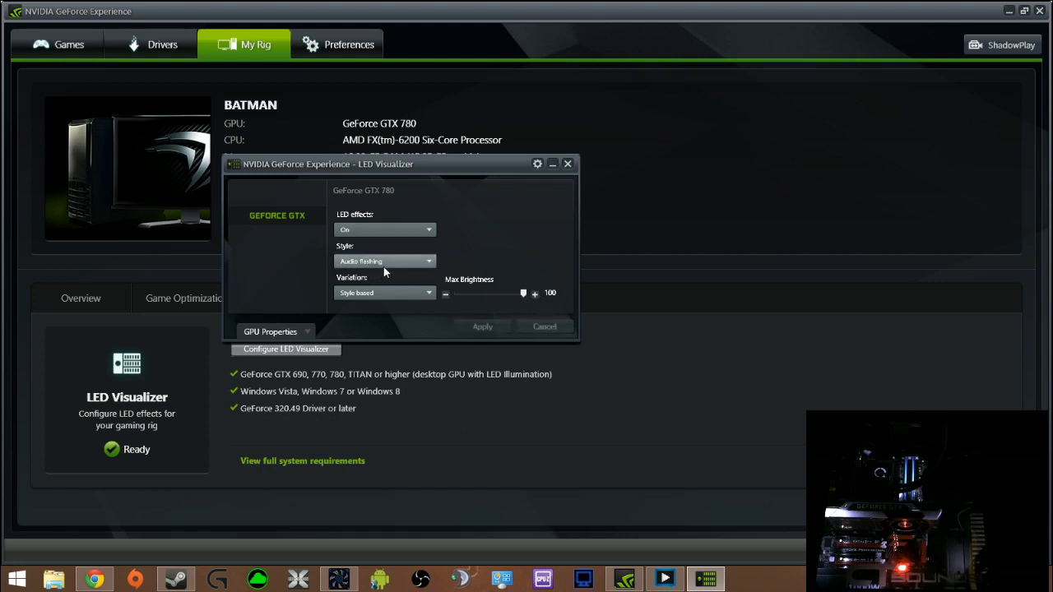
mouse_move(425, 291)
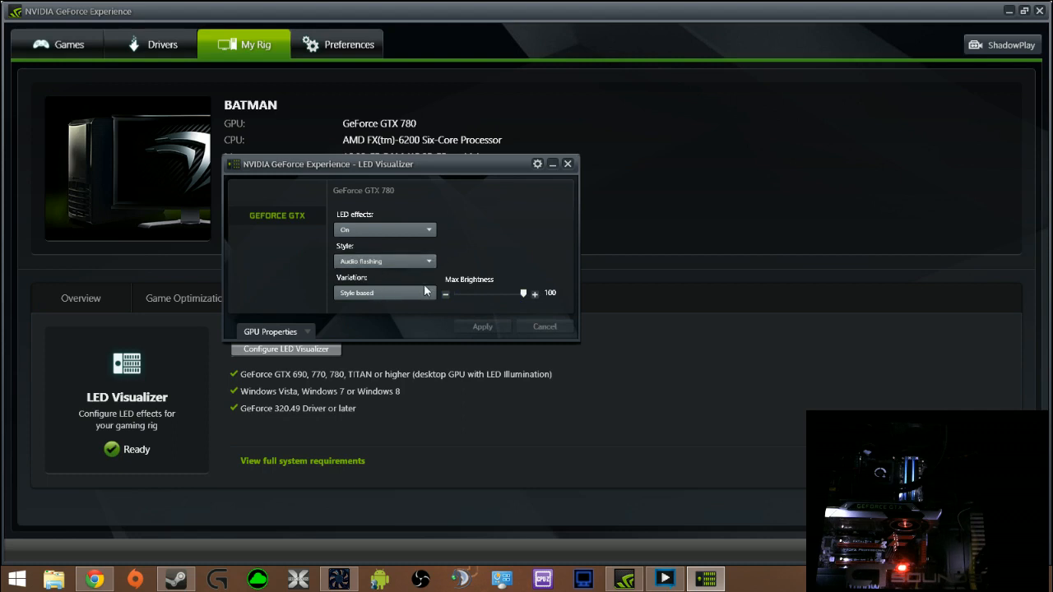
mouse_move(442, 272)
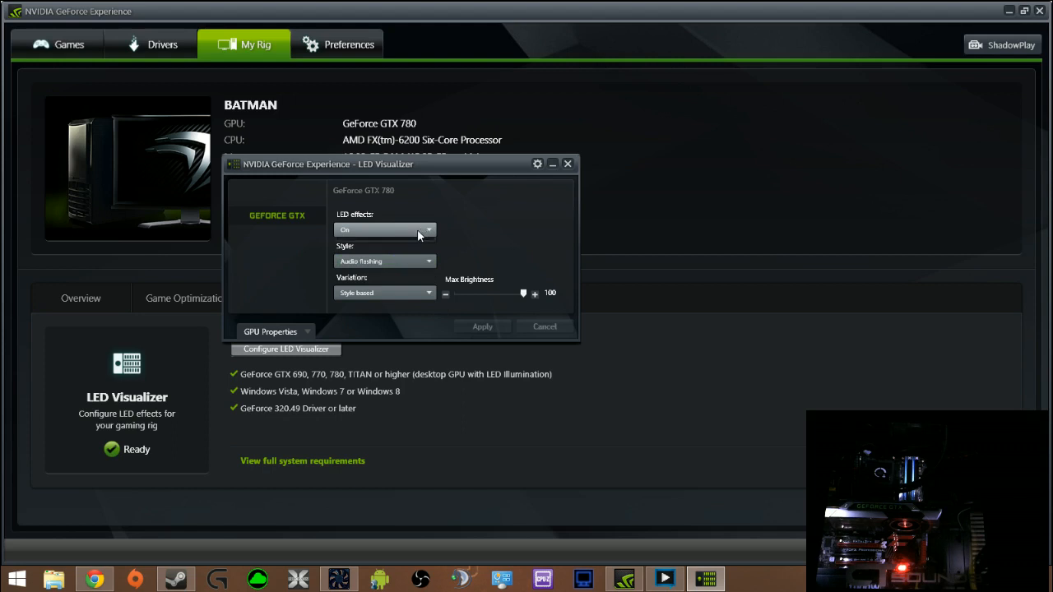
left_click(384, 229)
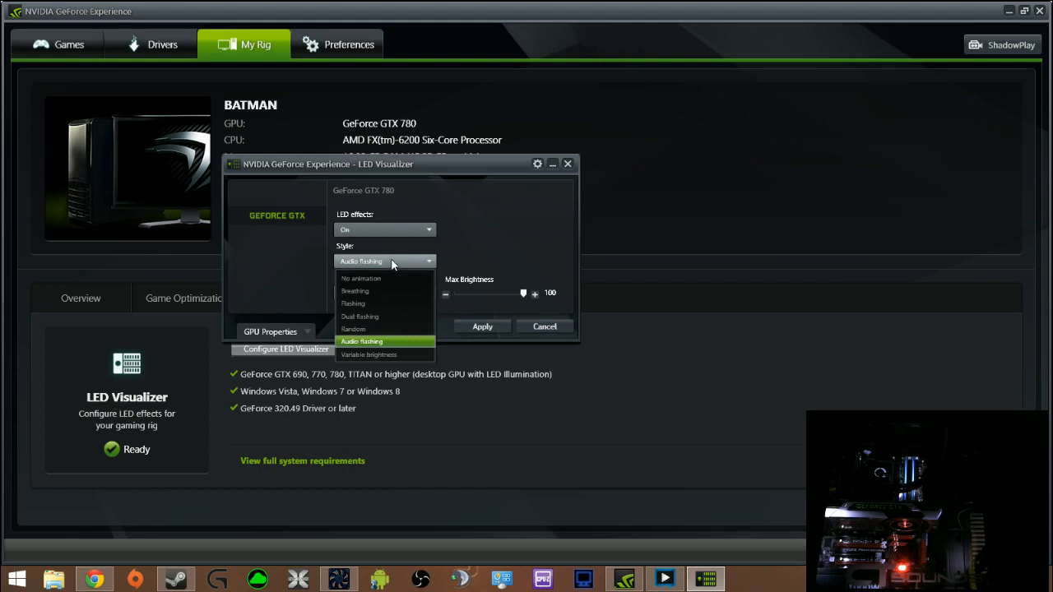
mouse_move(379, 355)
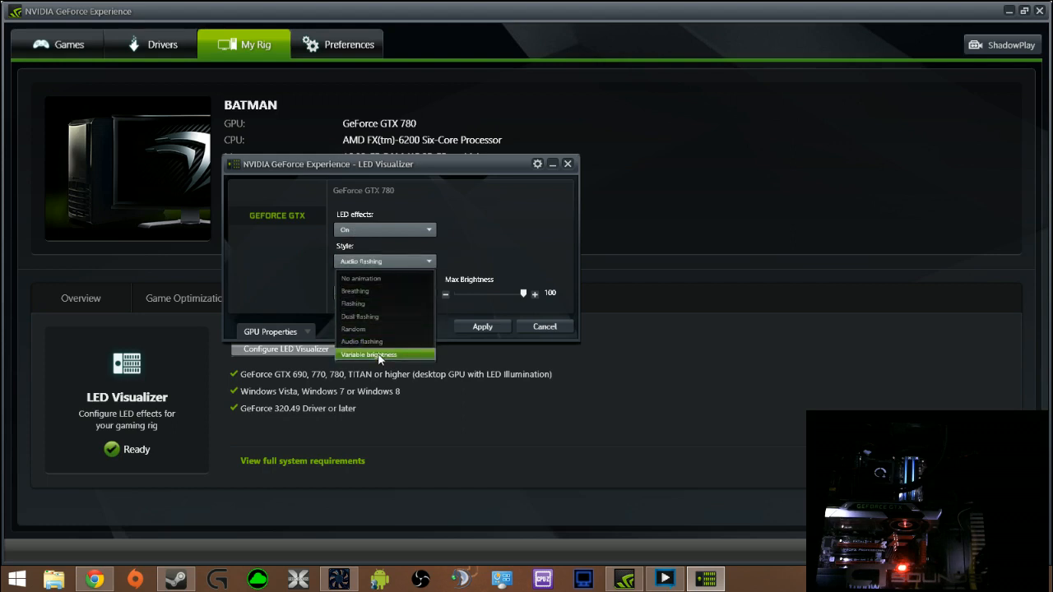
Step: Switch the LEDs to Breathing at slowest speed with a 36–77 brightness range
left_click(360, 278)
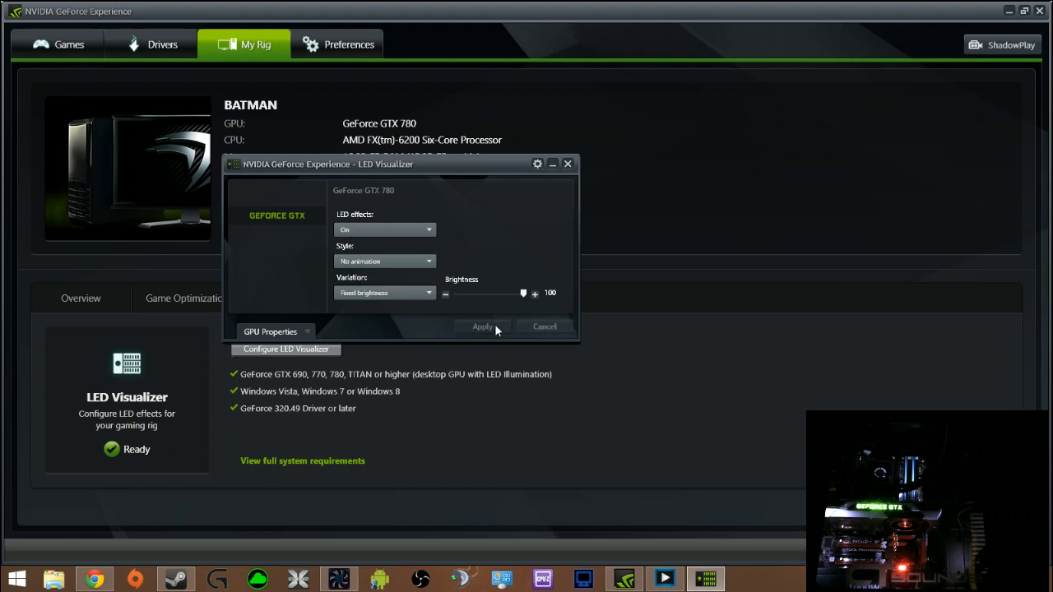
mouse_move(461, 318)
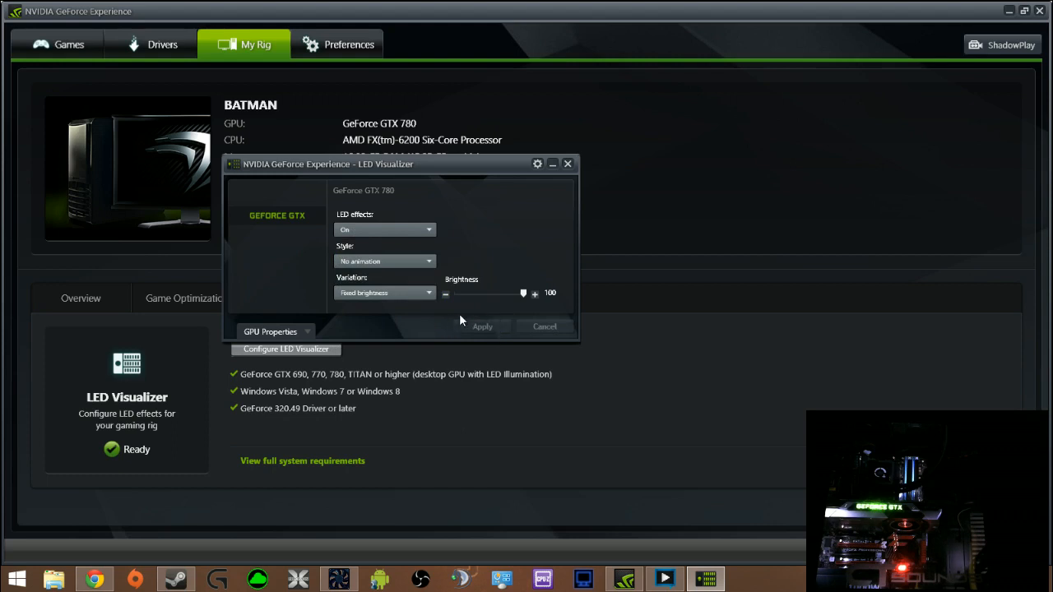
left_click(384, 261)
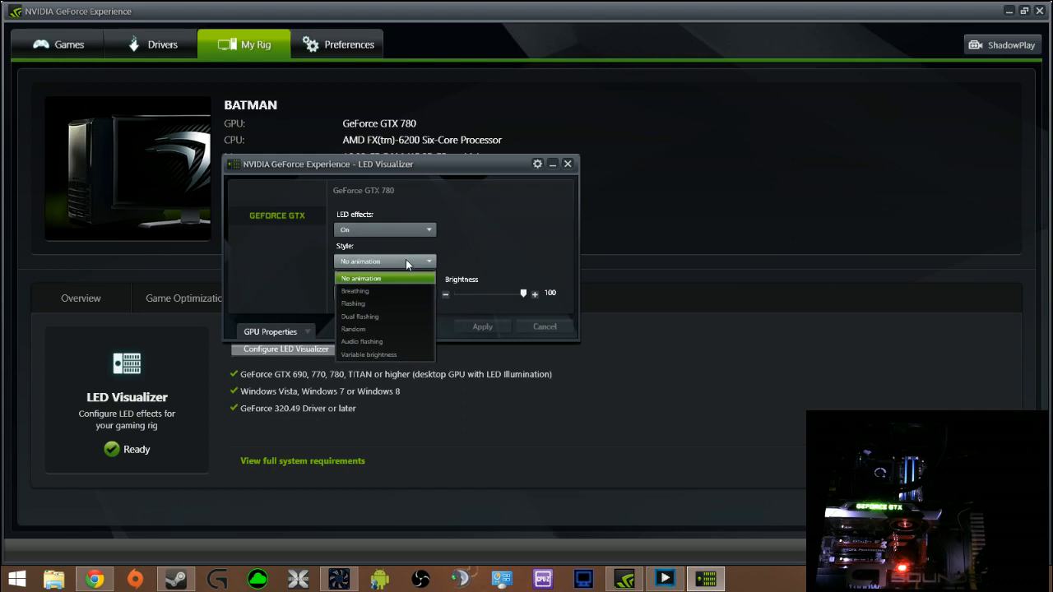
left_click(355, 290)
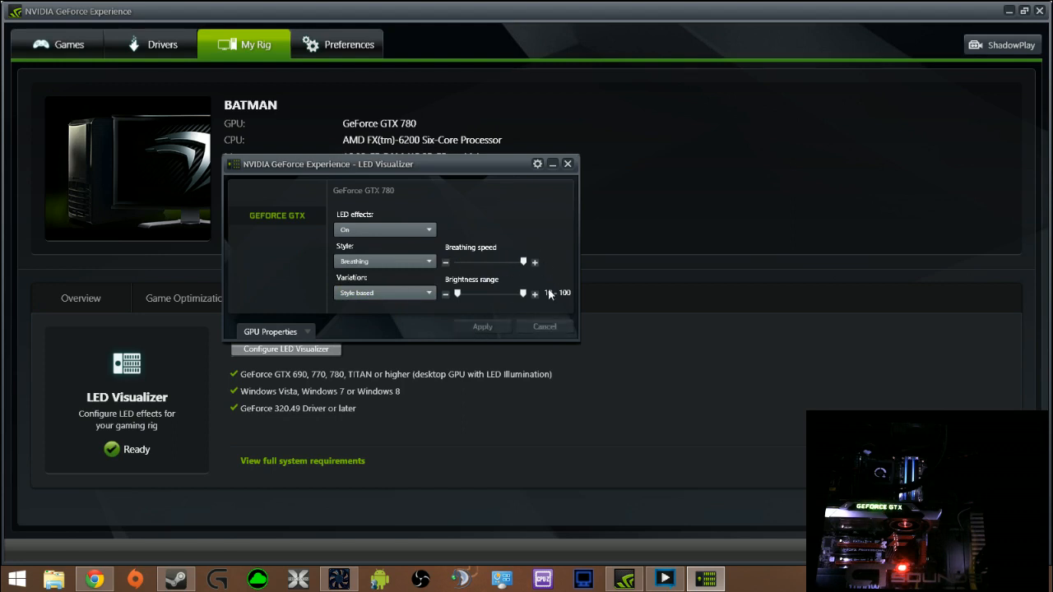
left_click_drag(527, 293, 485, 293)
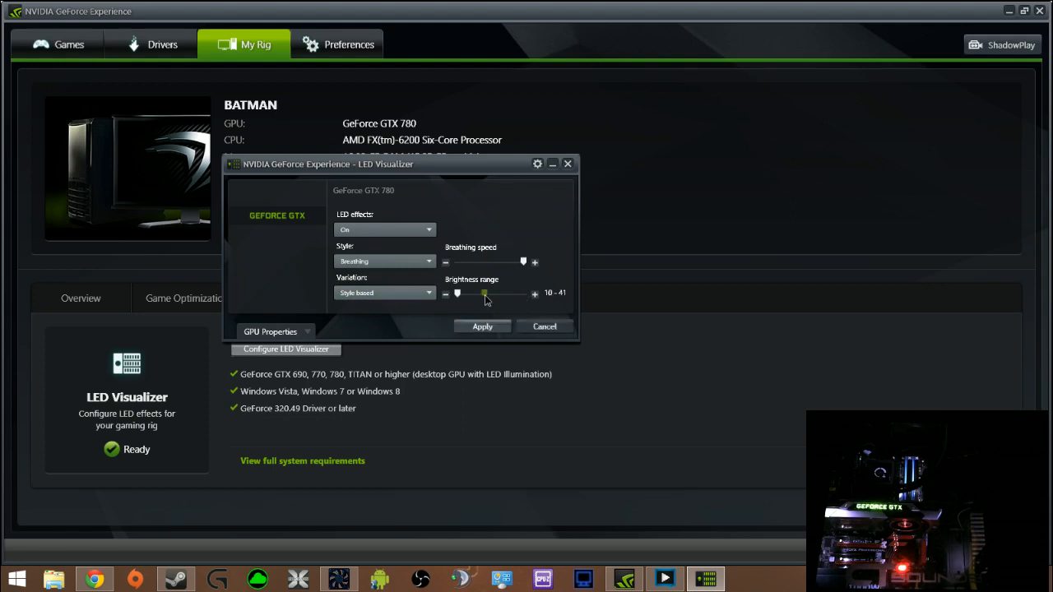
left_click_drag(458, 293, 469, 294)
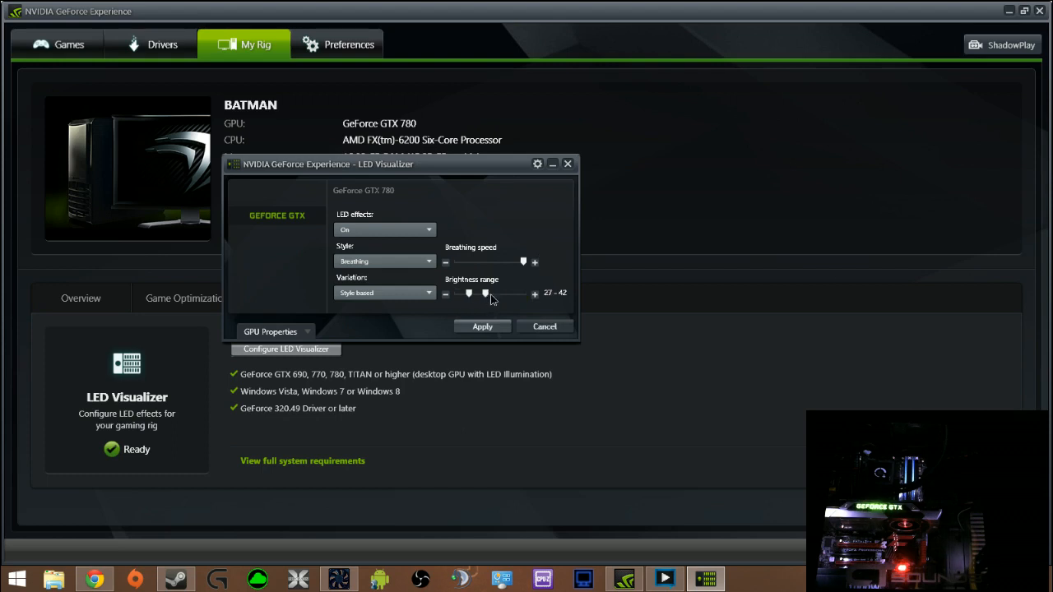
left_click_drag(483, 294, 508, 294)
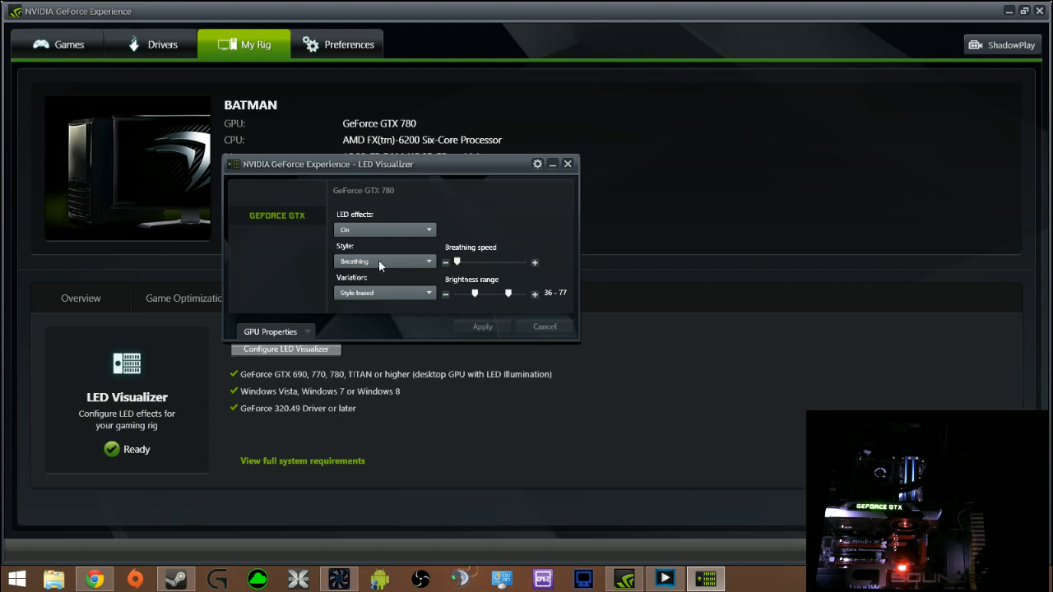
mouse_move(385, 302)
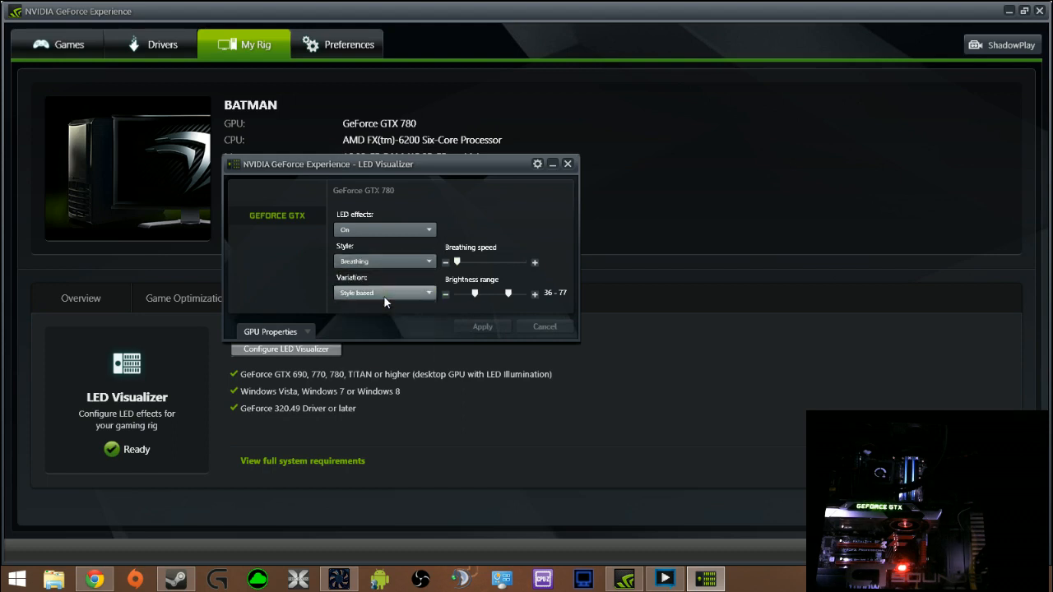
Step: Try Flashing, then Dual flashing sped up with its brightness range narrowed to about 10–42
left_click(384, 261)
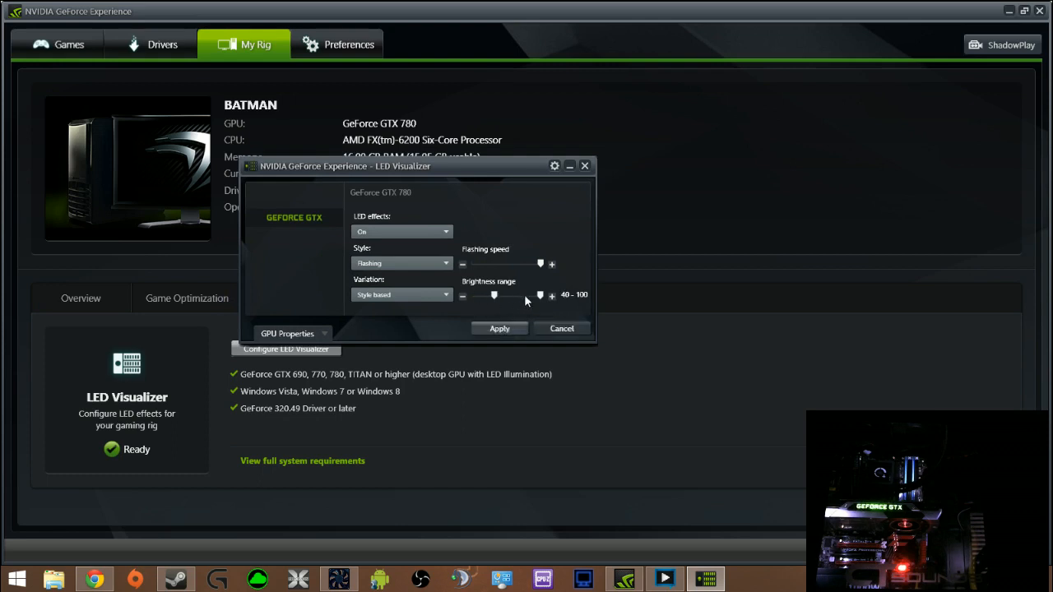
left_click_drag(540, 294, 520, 294)
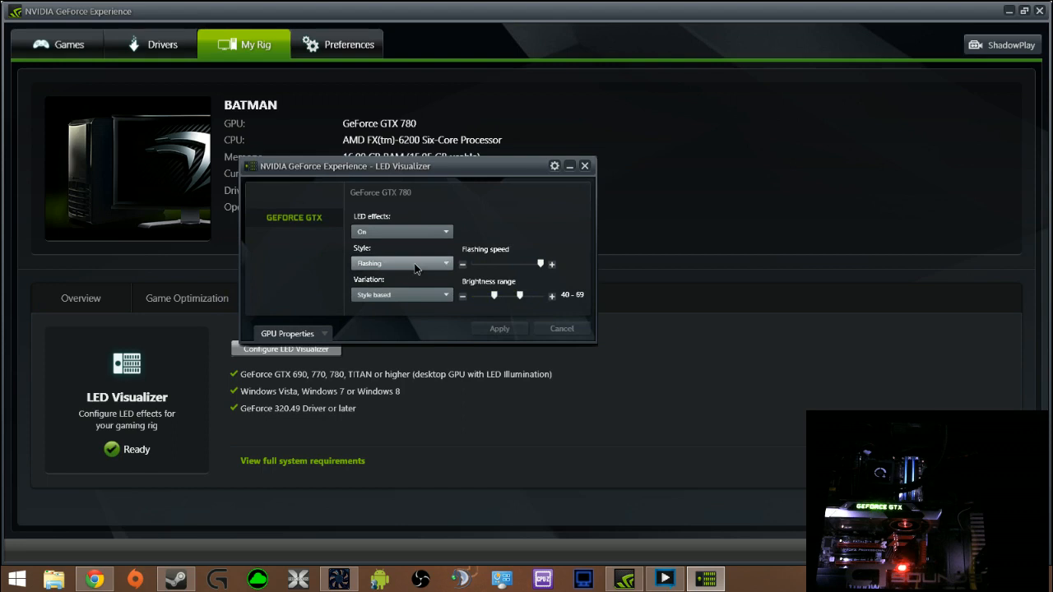
left_click(401, 262)
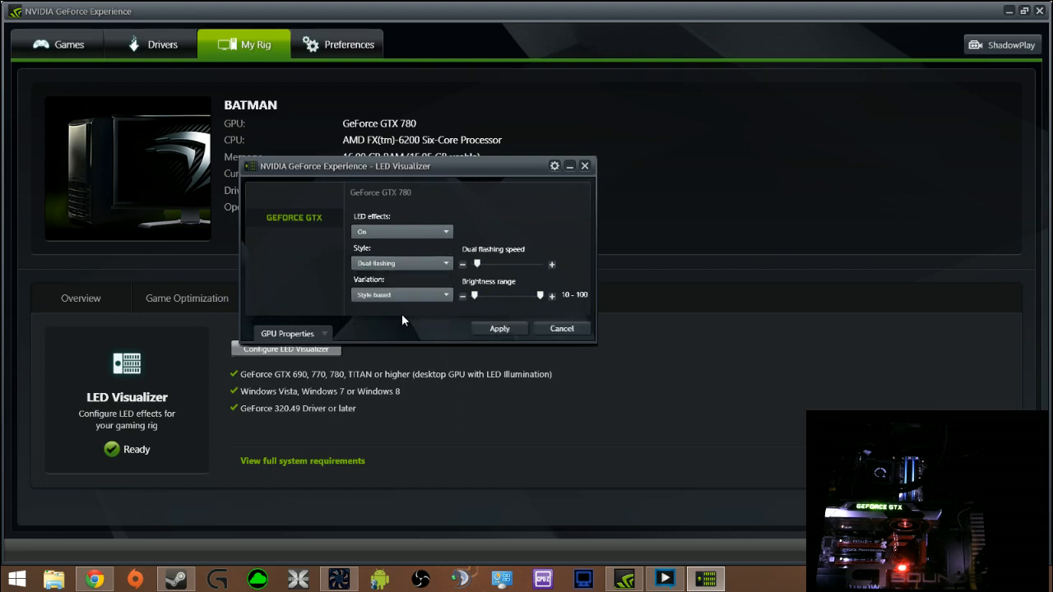
mouse_move(486, 271)
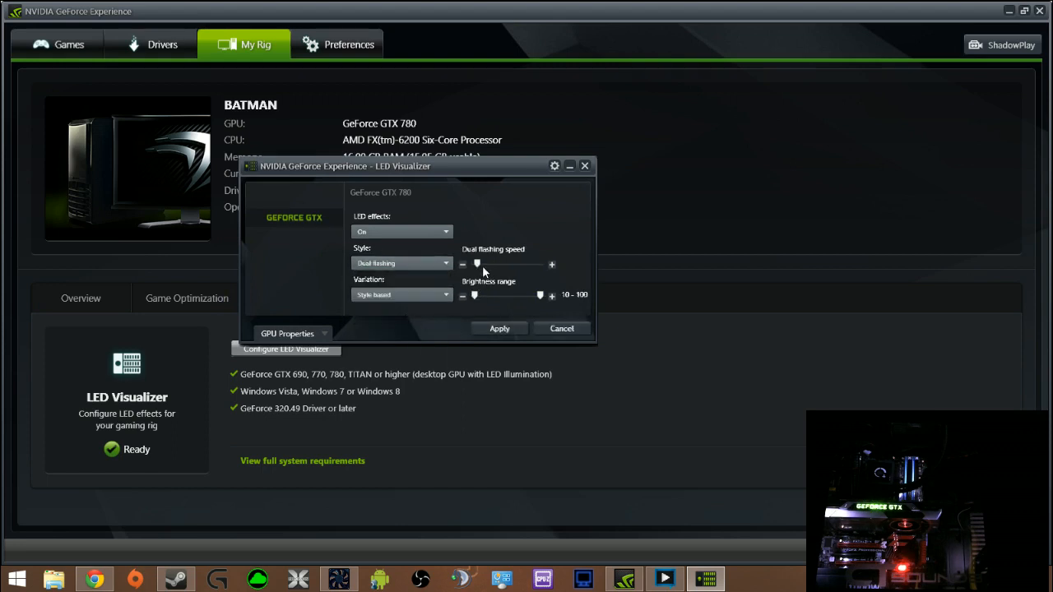
left_click_drag(477, 263, 539, 263)
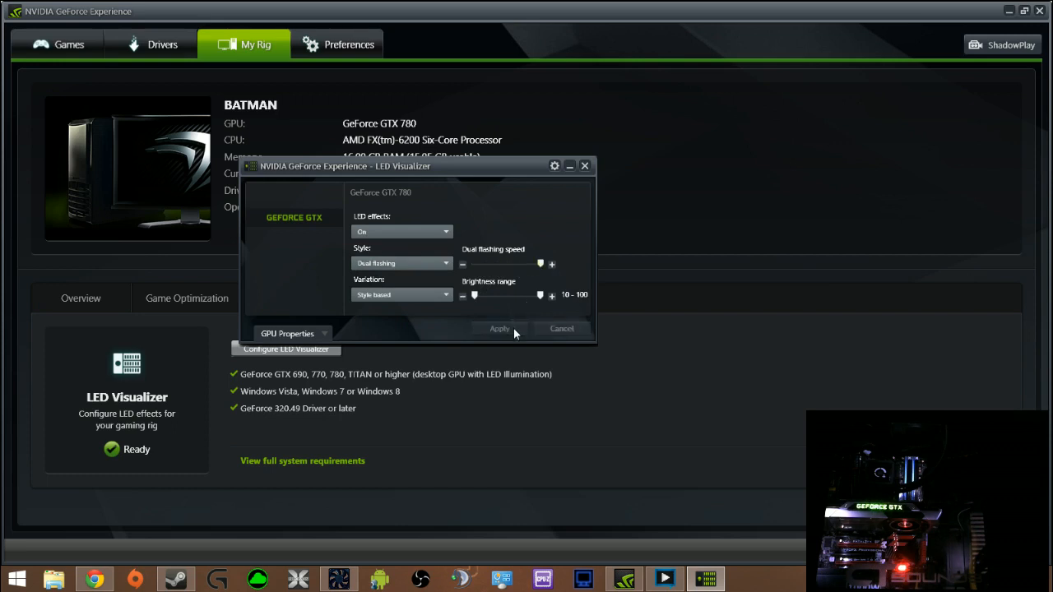
left_click_drag(540, 295, 526, 295)
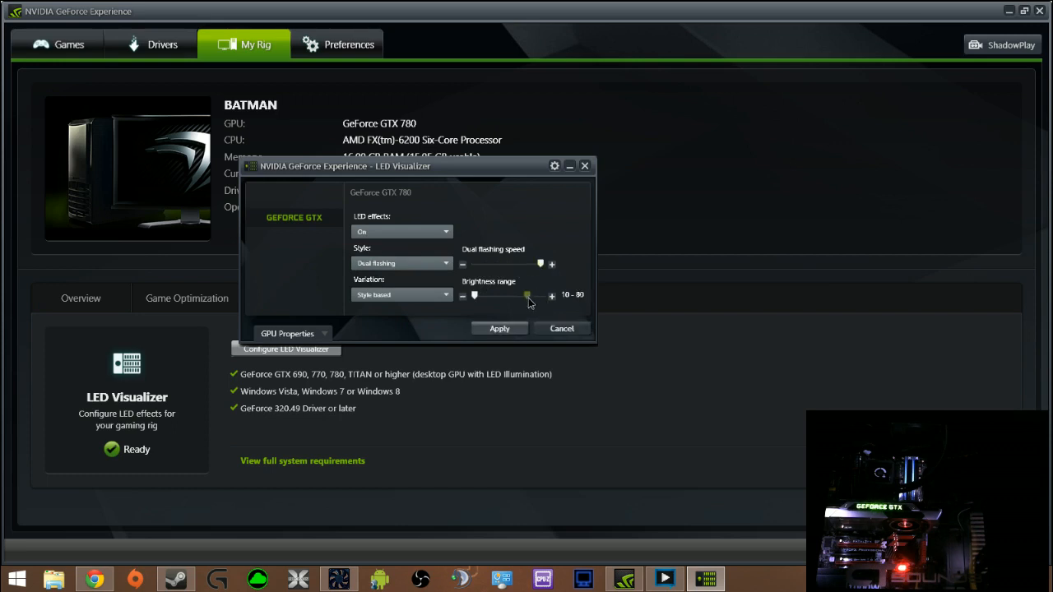
left_click_drag(475, 295, 489, 296)
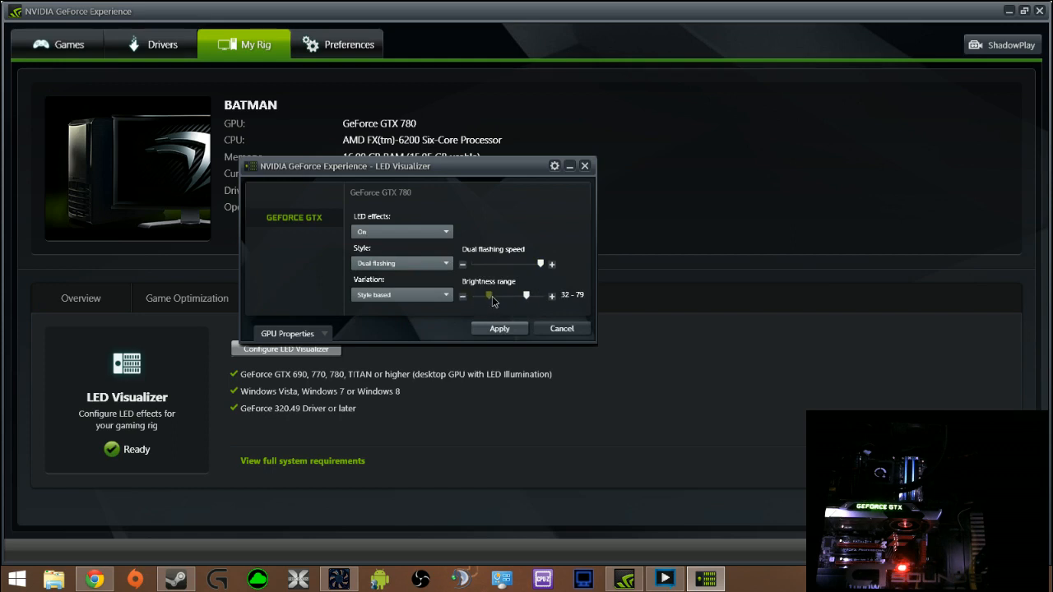
left_click_drag(488, 295, 493, 295)
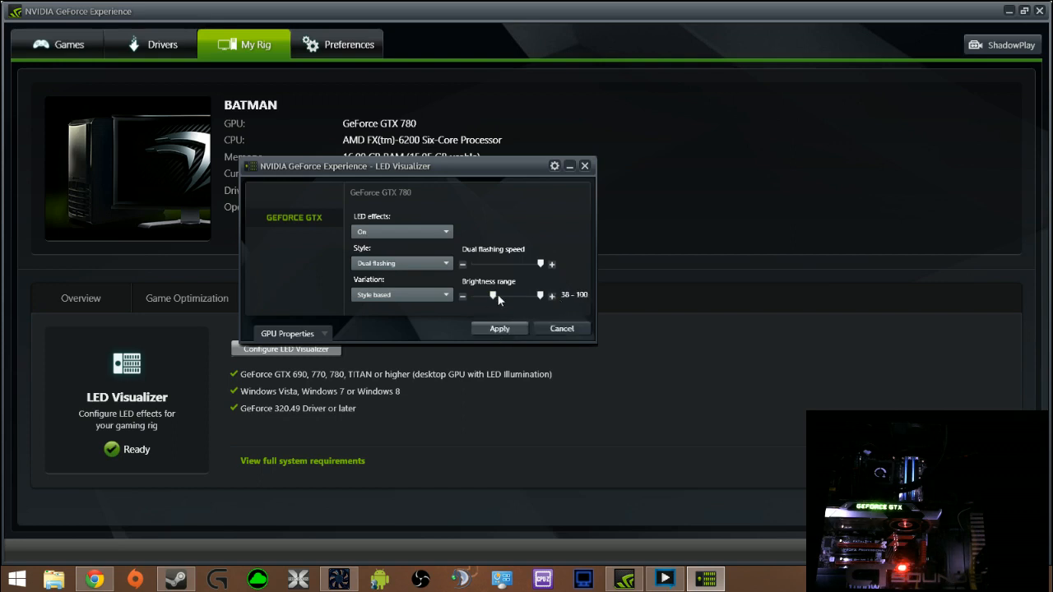
left_click_drag(492, 296, 474, 296)
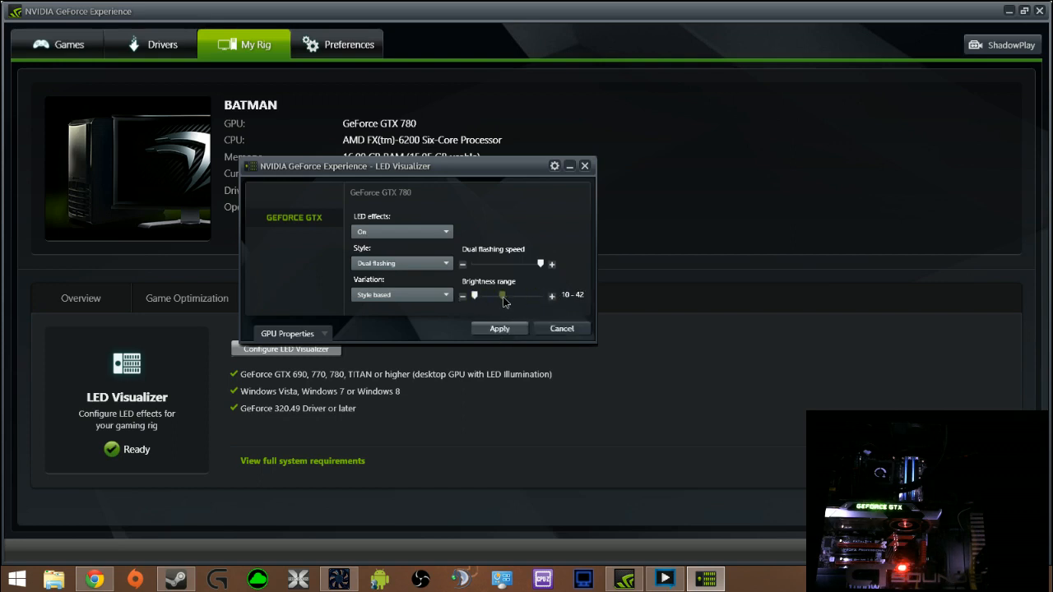
left_click_drag(503, 295, 500, 295)
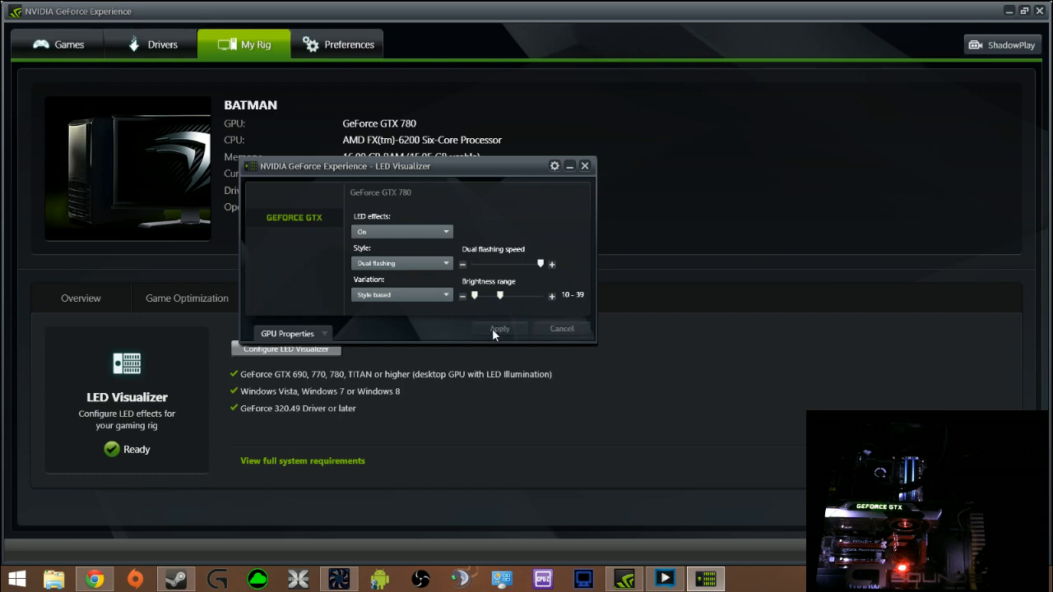
Step: Switch the LEDs to the Random style and apply it
left_click(401, 263)
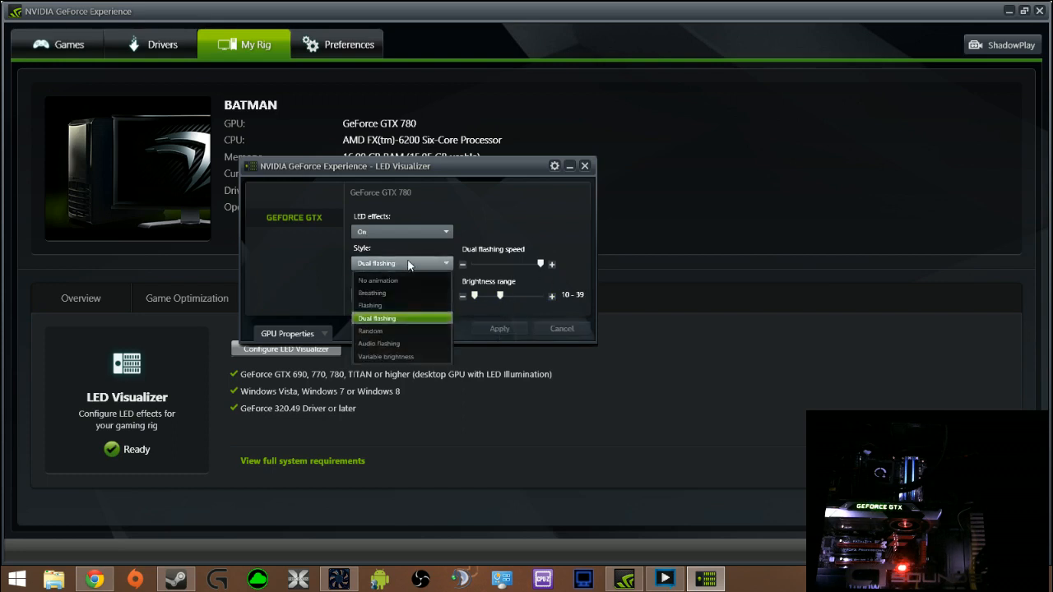
left_click(370, 331)
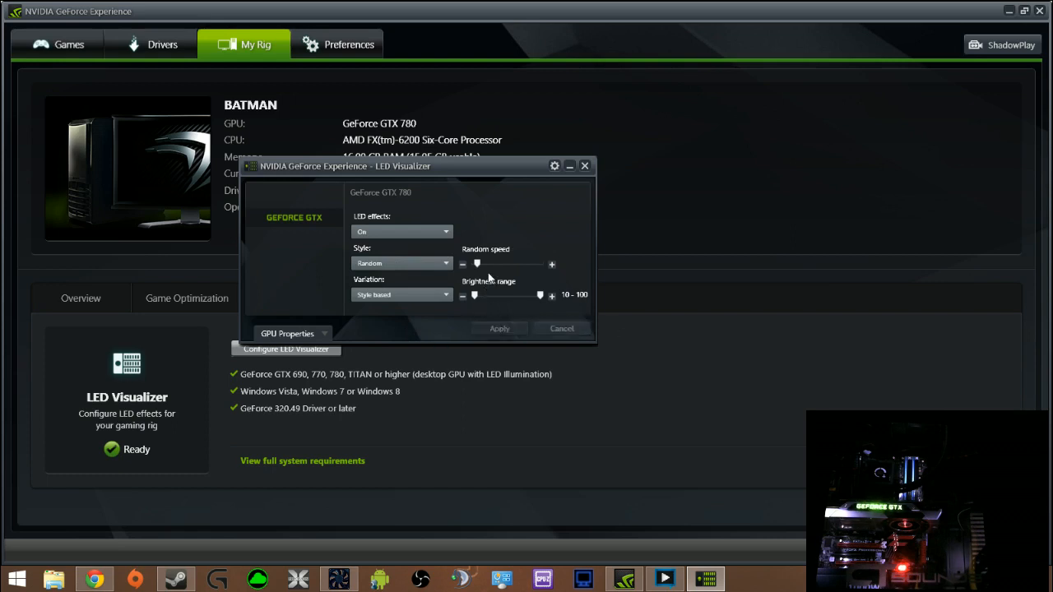
mouse_move(497, 270)
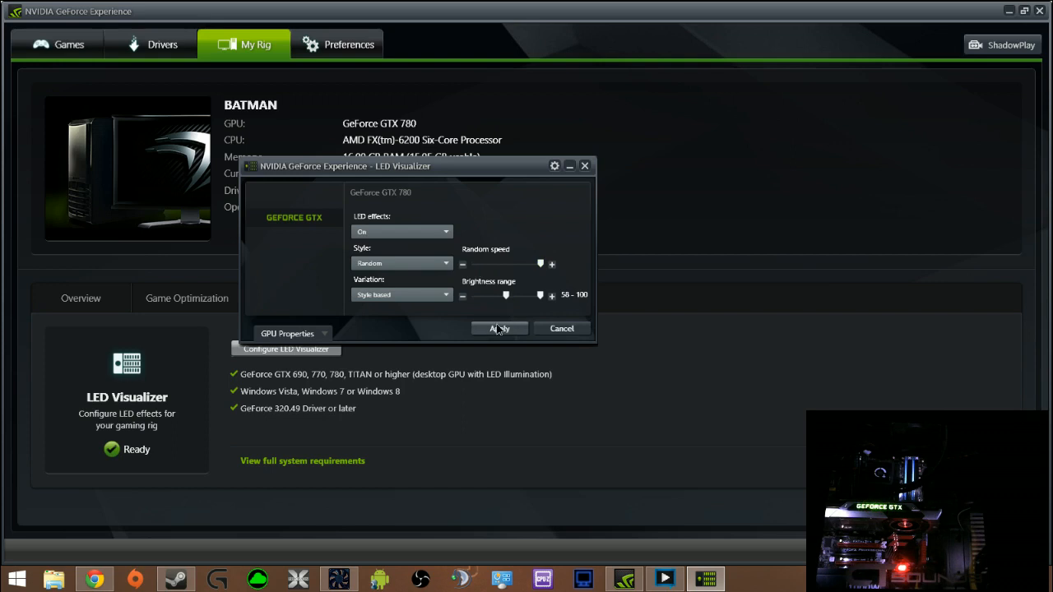
left_click(500, 328)
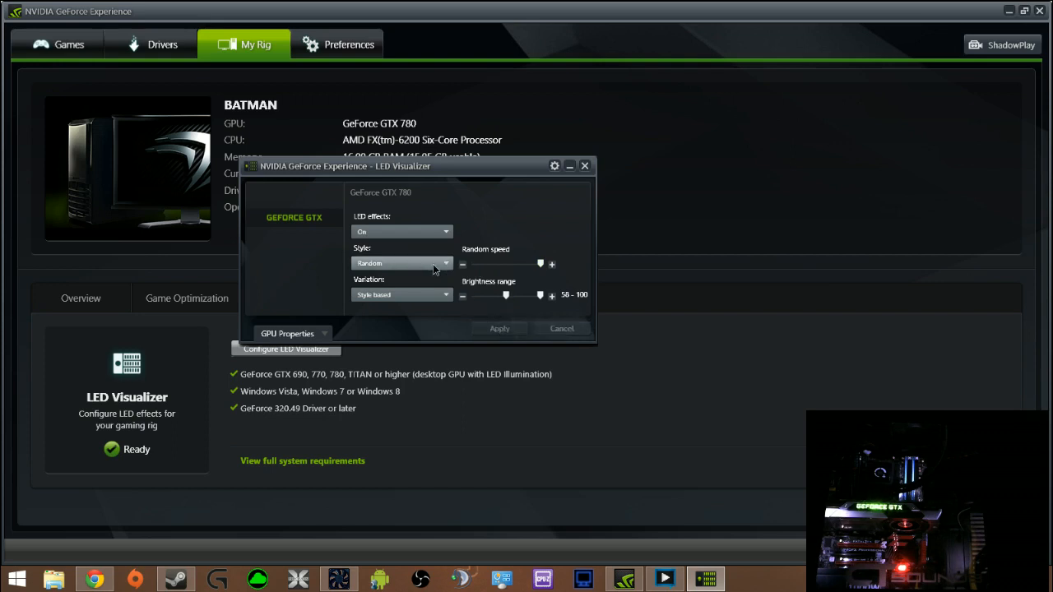
Step: Switch to Audio flashing, lower maximum brightness to 81, then restore it to full
left_click(401, 263)
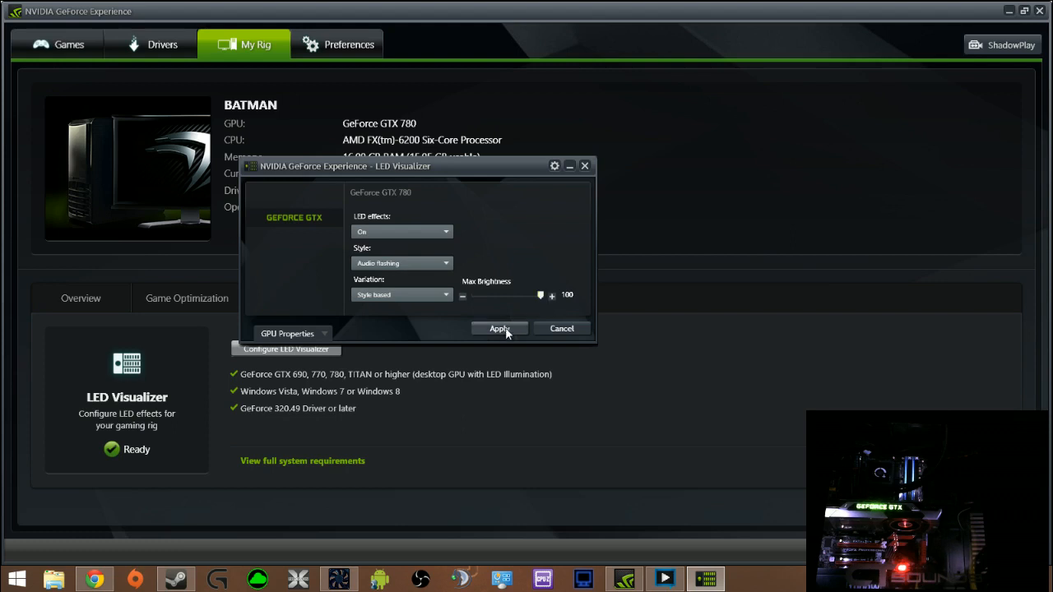
left_click_drag(541, 295, 527, 295)
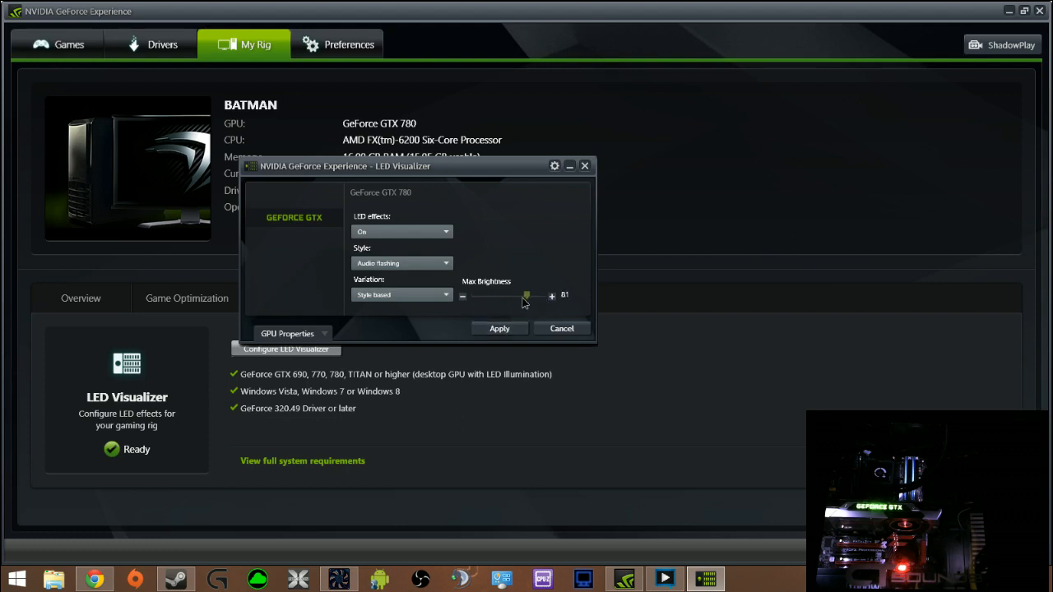
left_click_drag(527, 296, 541, 295)
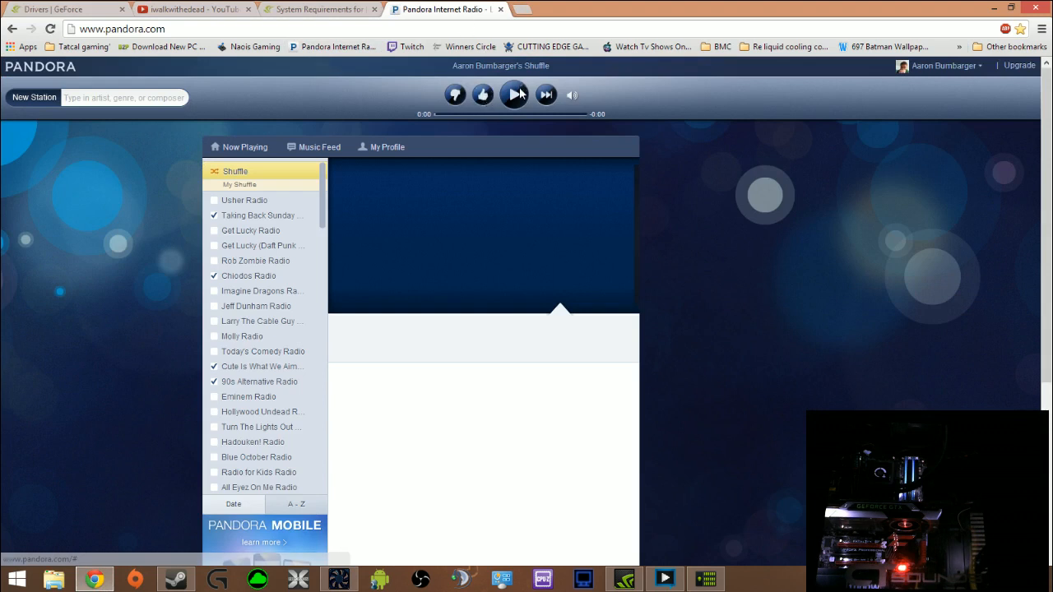
Step: Play the Pandora Shuffle station and lower the volume slightly
left_click(513, 94)
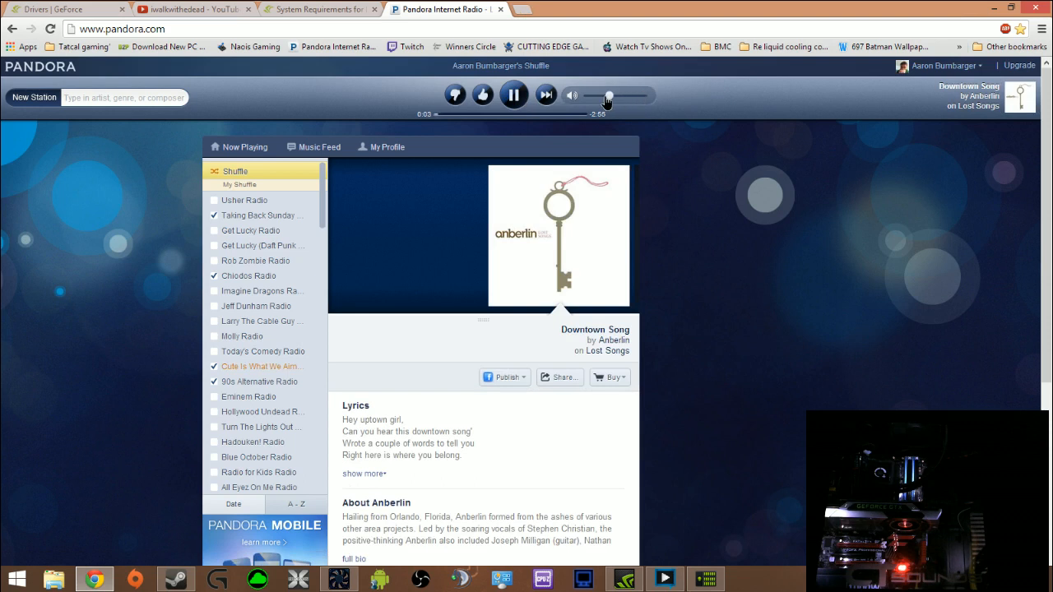
left_click_drag(607, 96, 592, 95)
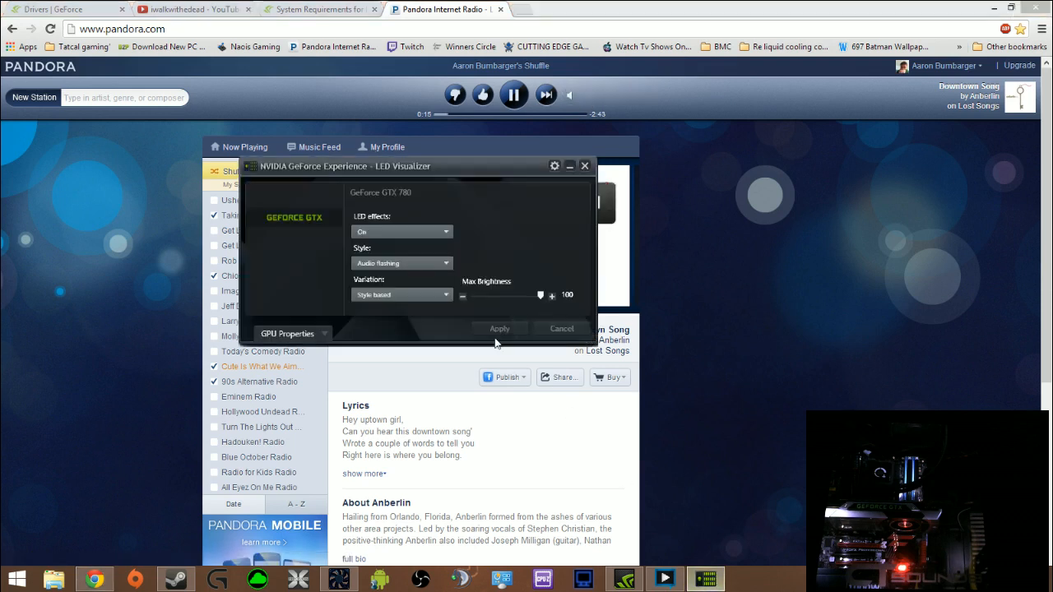
Step: Expand the GPU Properties temperature, fan speed and utilization graphs, then collapse them
left_click(288, 333)
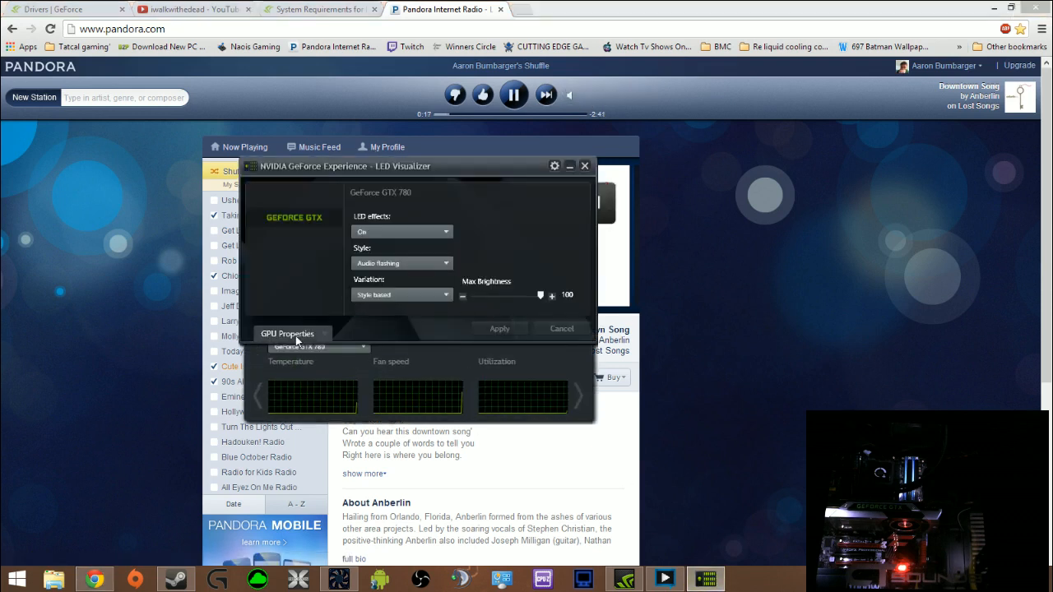
left_click(287, 334)
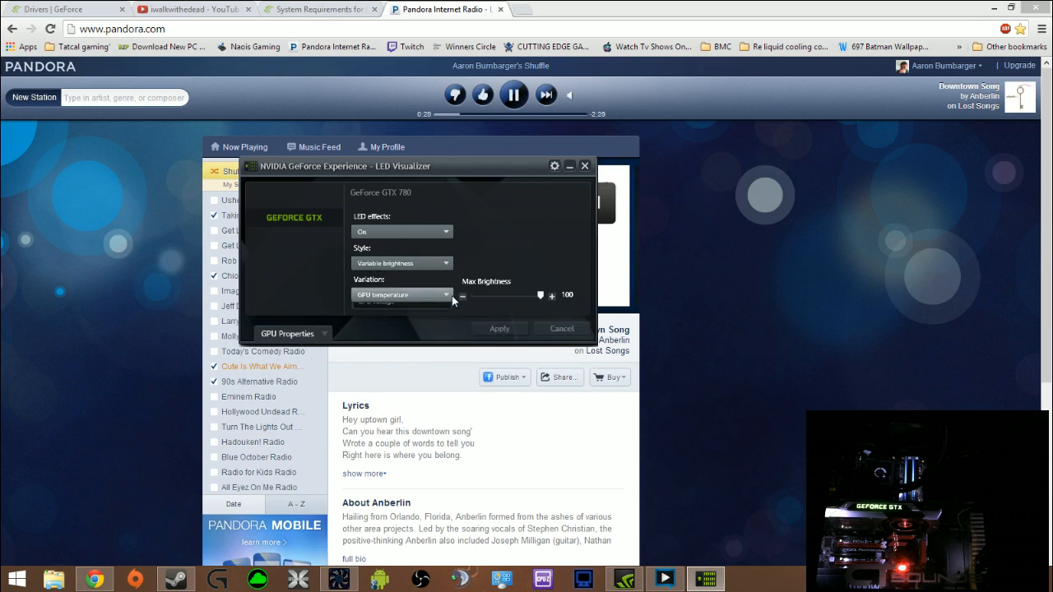
Step: Cycle brightness variation through GPU utilization and GPU clock, settling on GPU fan speed
left_click(401, 294)
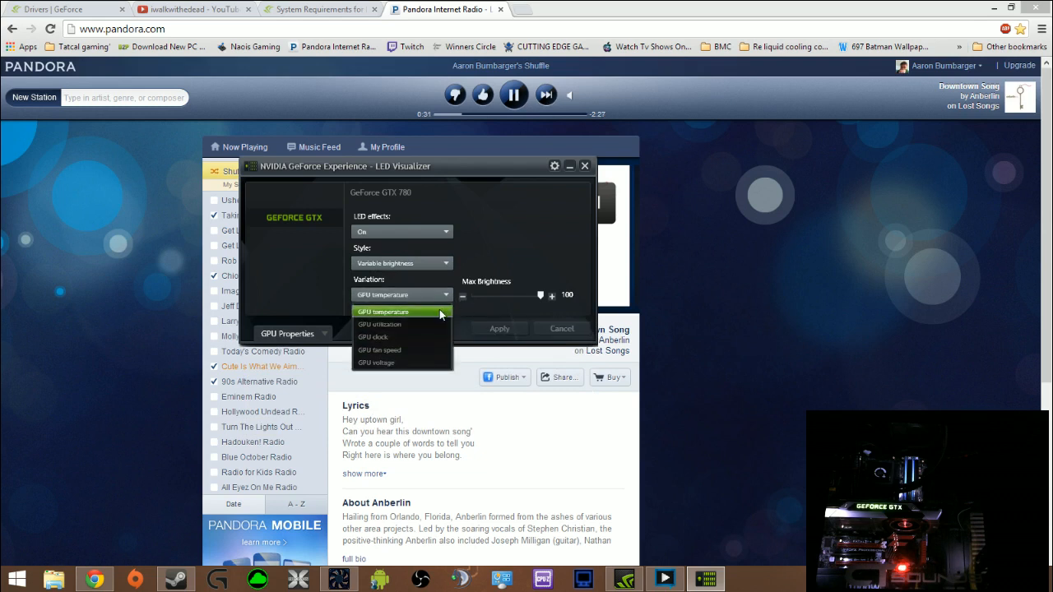
left_click(380, 324)
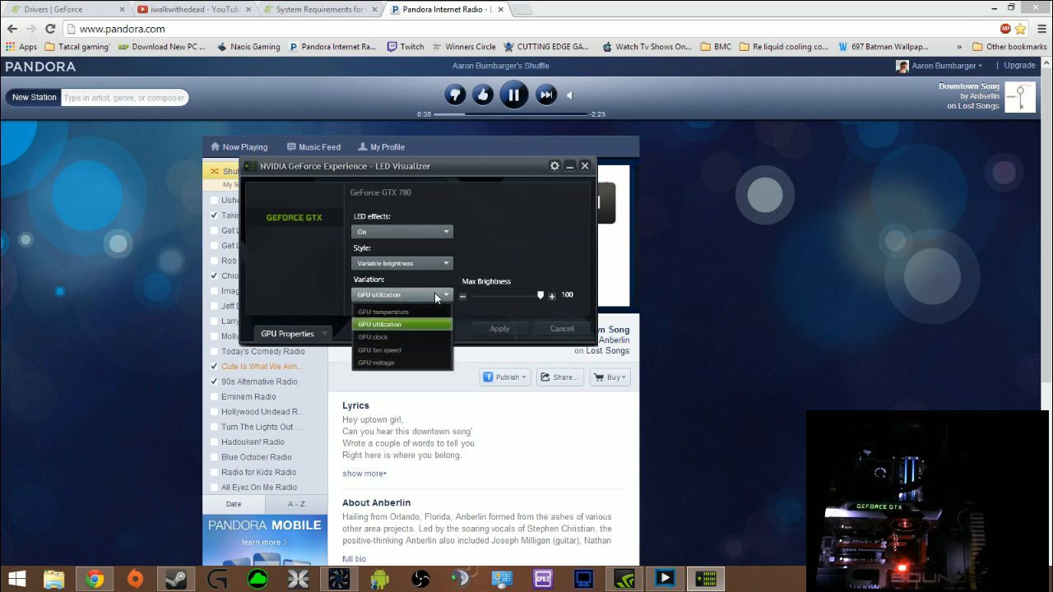
mouse_move(412, 337)
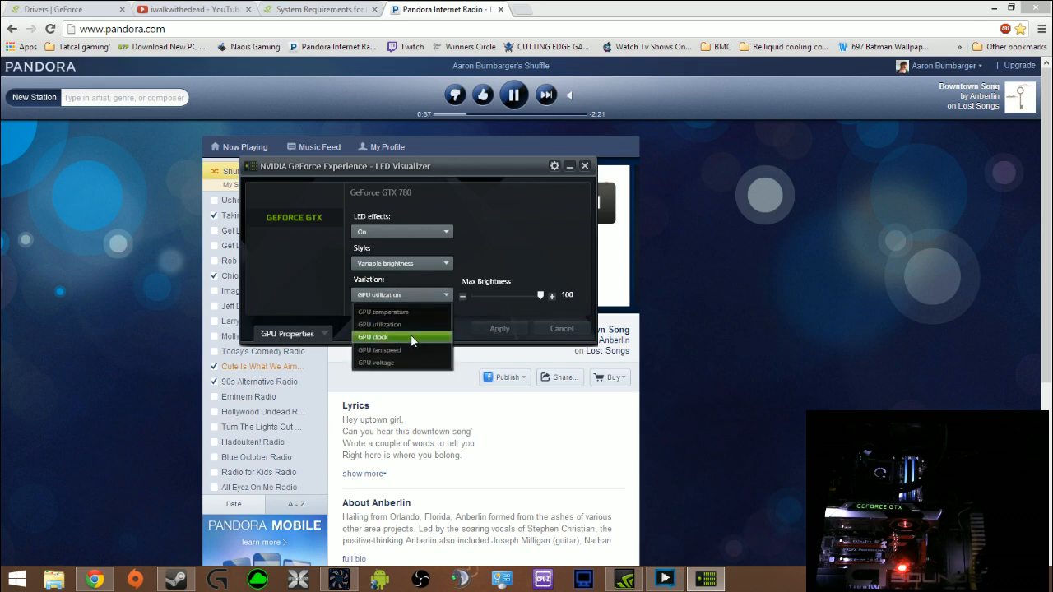
left_click(381, 337)
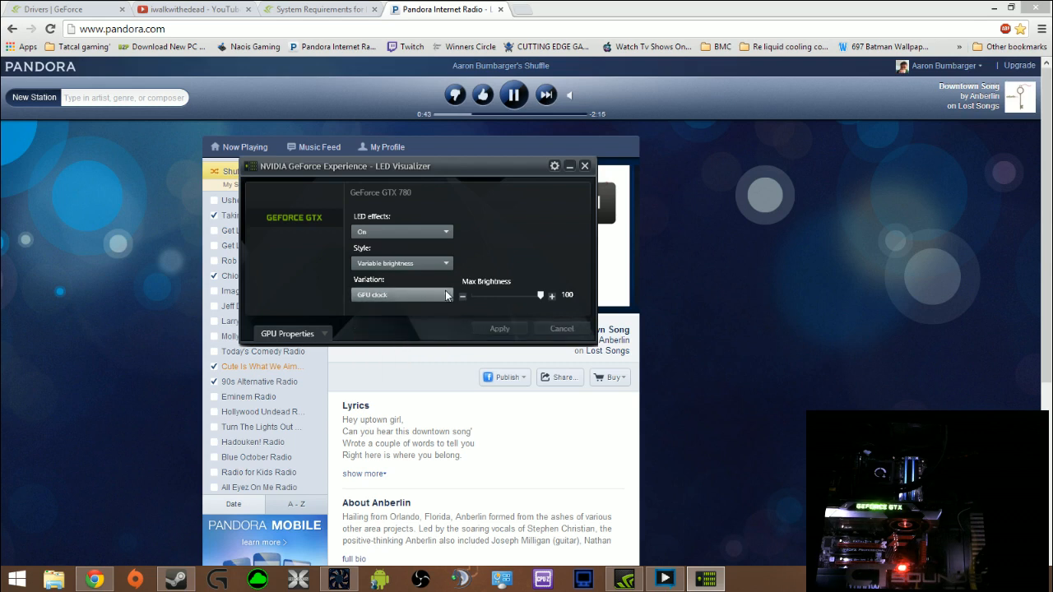
left_click(399, 294)
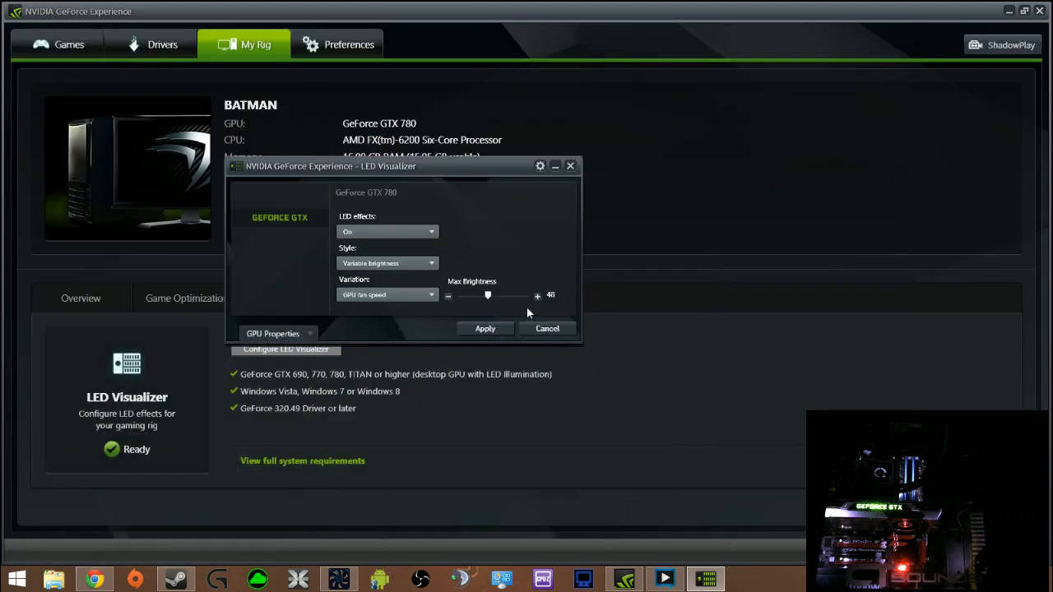
Step: Drive LEDs by GPU voltage, toggle the GPU graphs, max brightness, and pick No animation
left_click(387, 294)
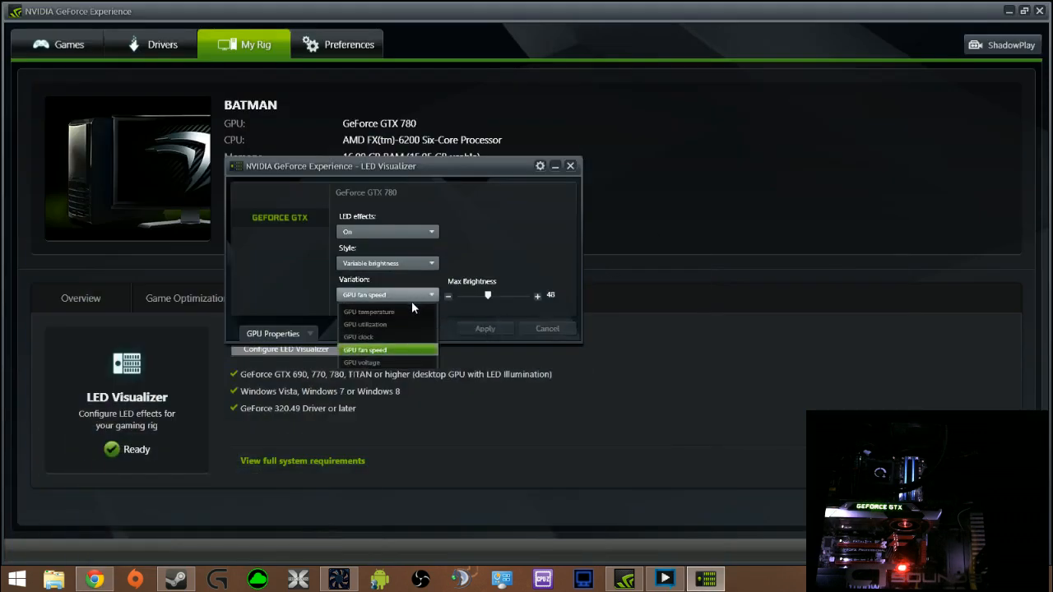
left_click(368, 363)
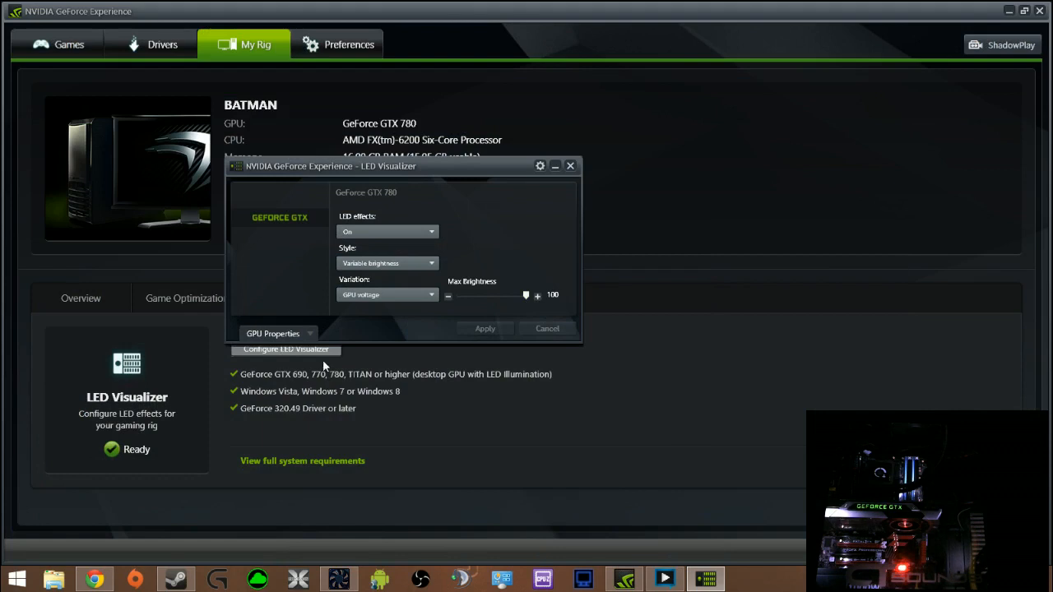
left_click(278, 333)
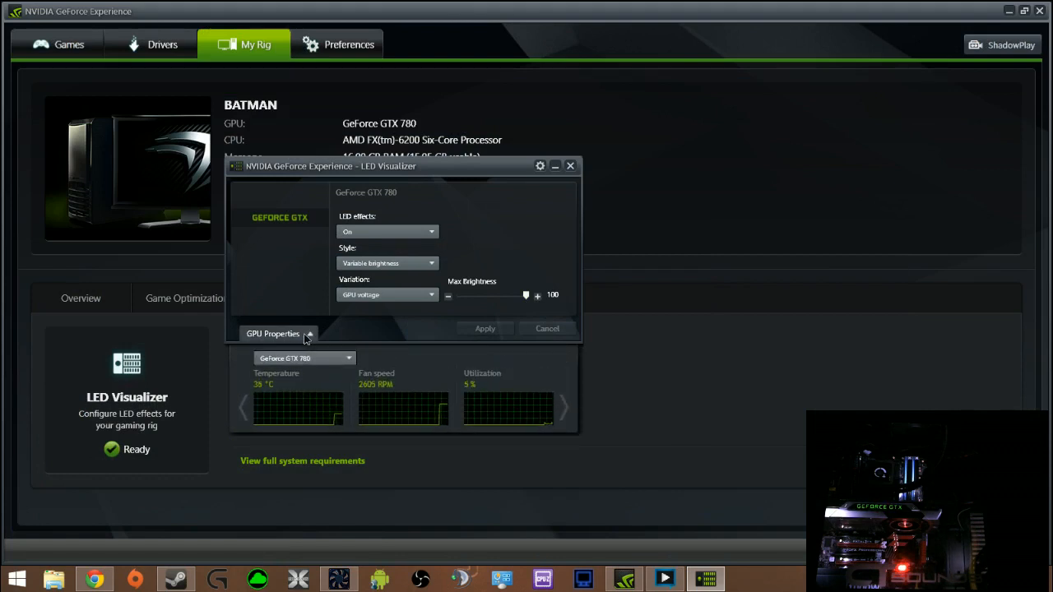
left_click(278, 334)
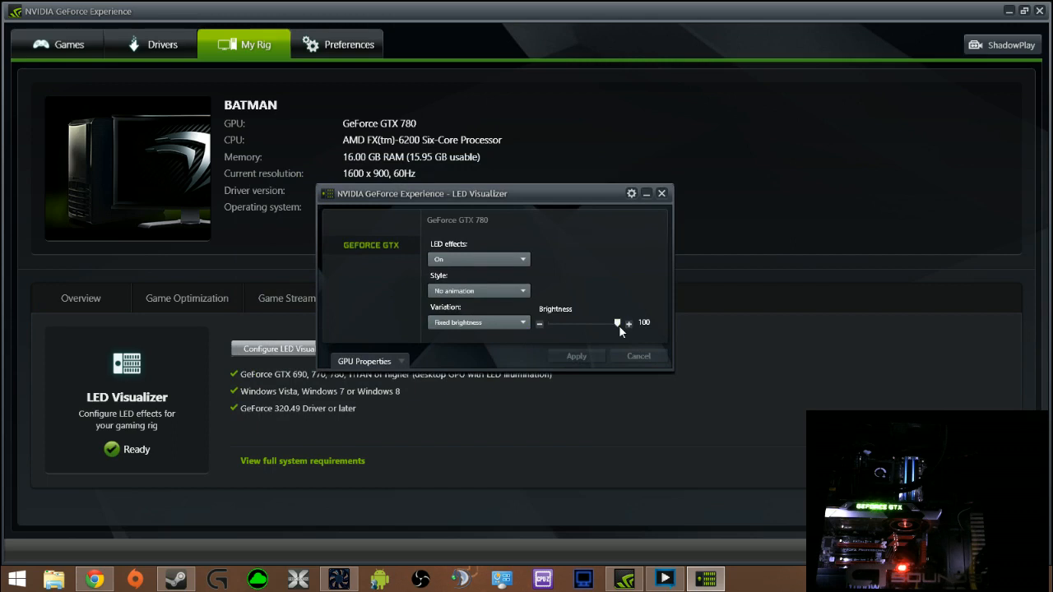
left_click_drag(616, 322, 589, 323)
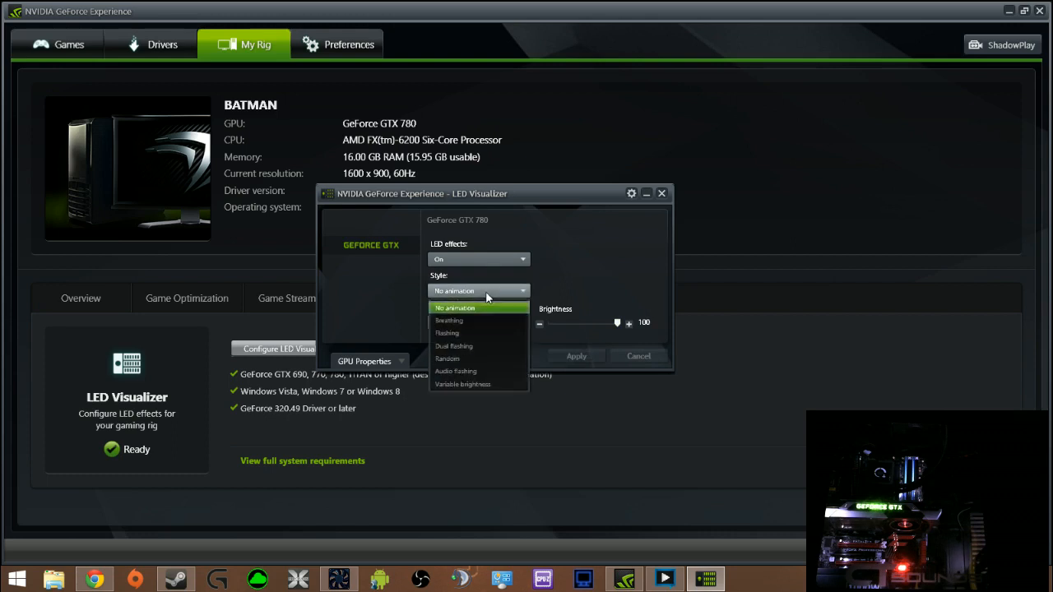
left_click(456, 371)
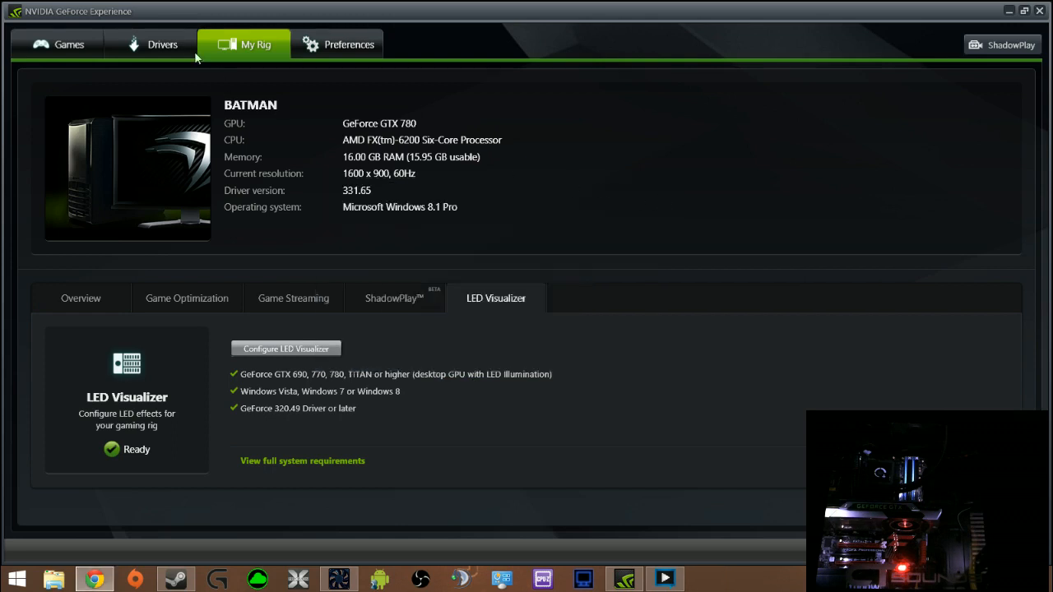
Step: View the Games page, then bring Chrome's iwalkwithdead YouTube channel tab to the front
left_click(69, 44)
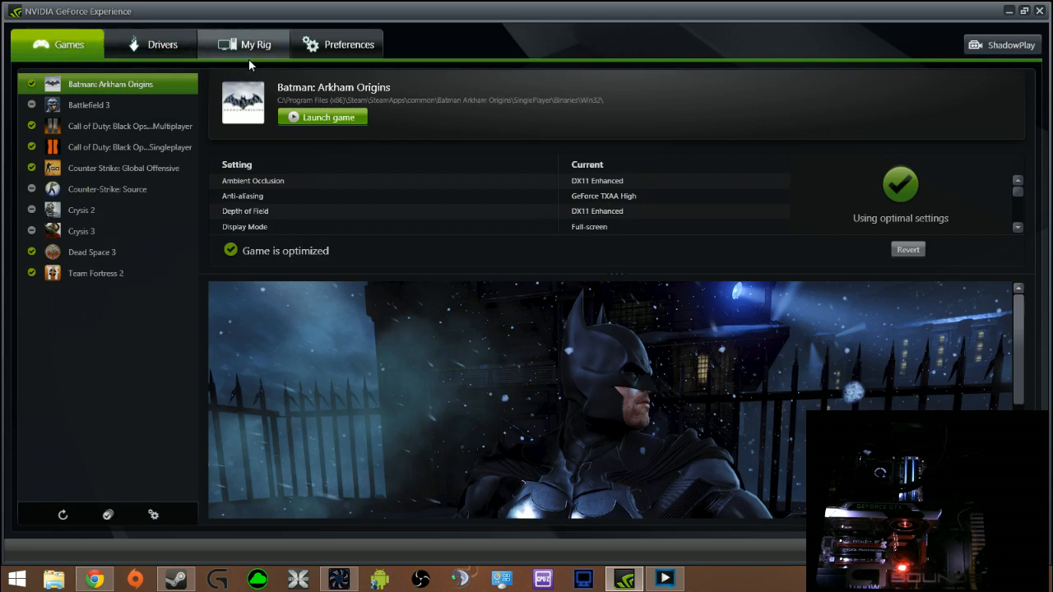
mouse_move(741, 51)
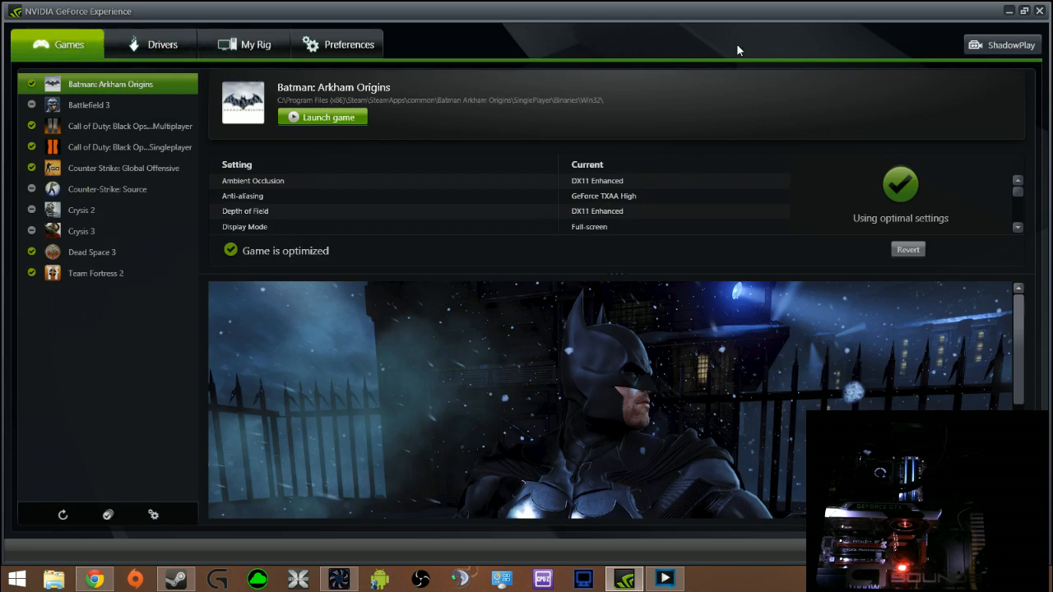
mouse_move(1012, 20)
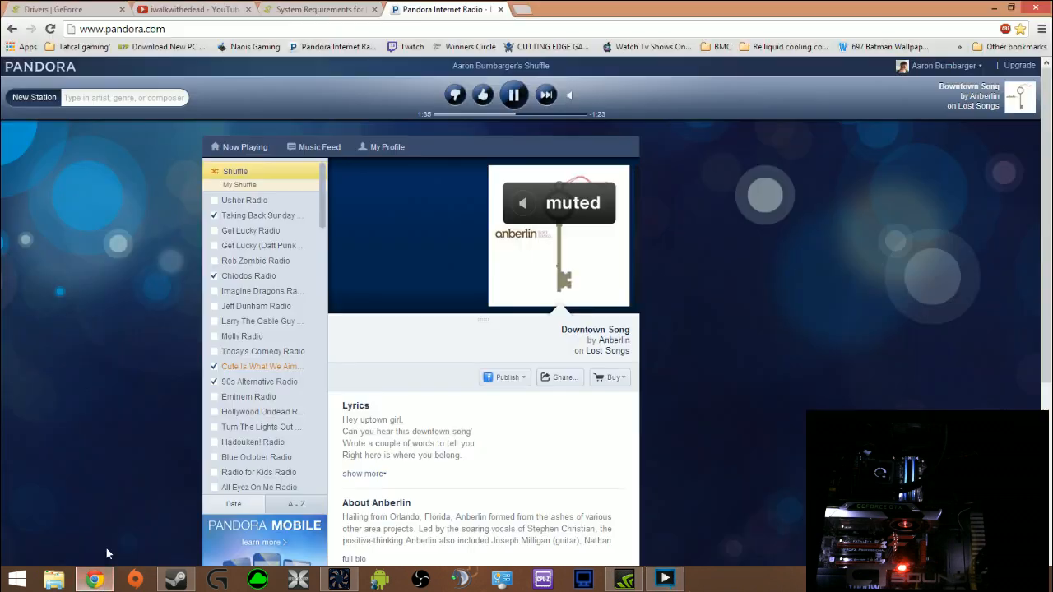
left_click(194, 12)
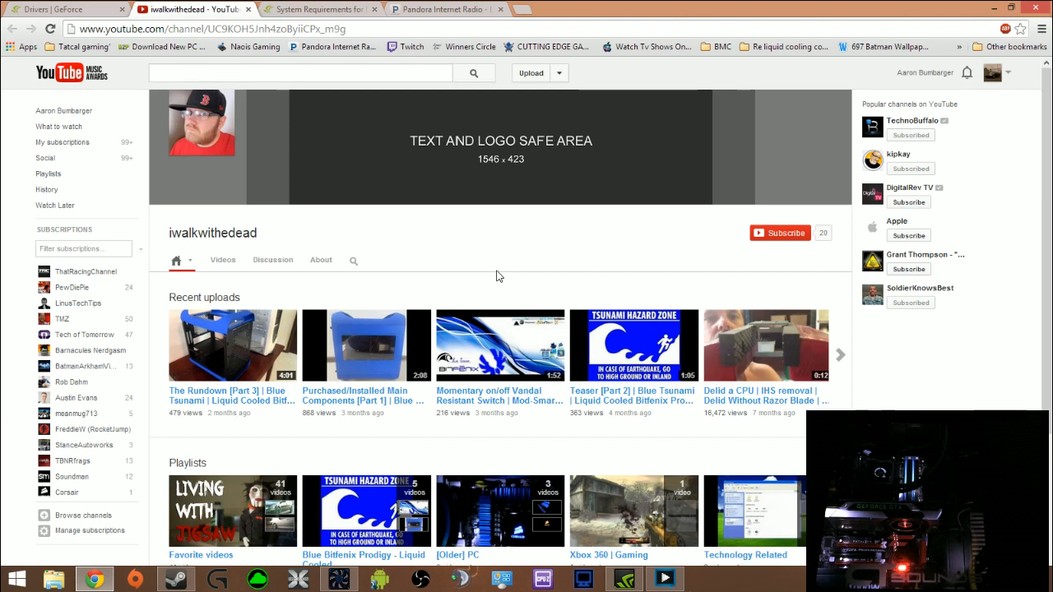
mouse_move(570, 247)
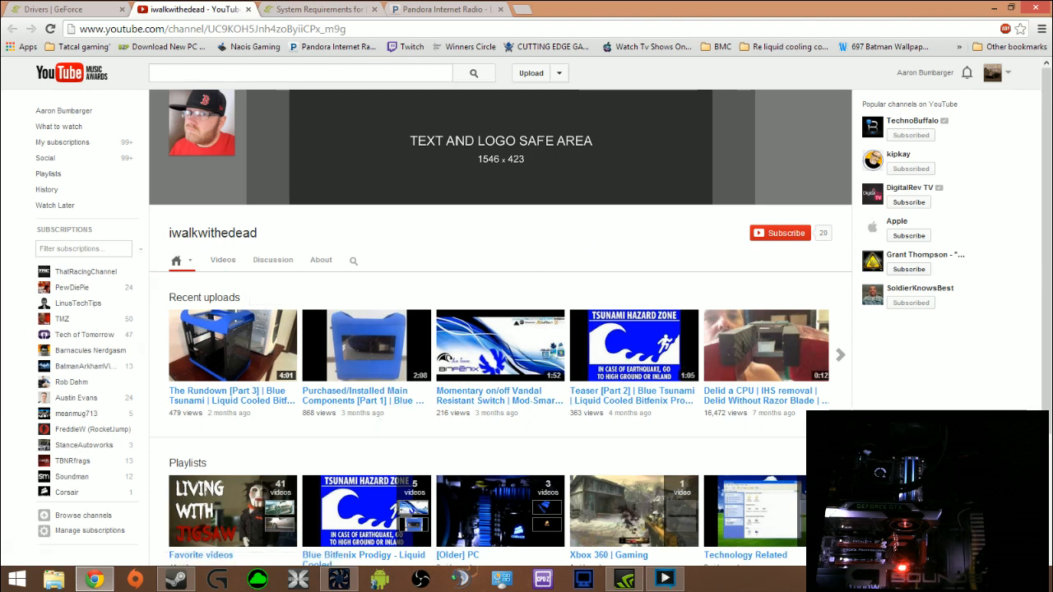
Step: Scroll the iwalkwithdead channel page down to its playlists and footer, then back to the top
scroll("down", 3)
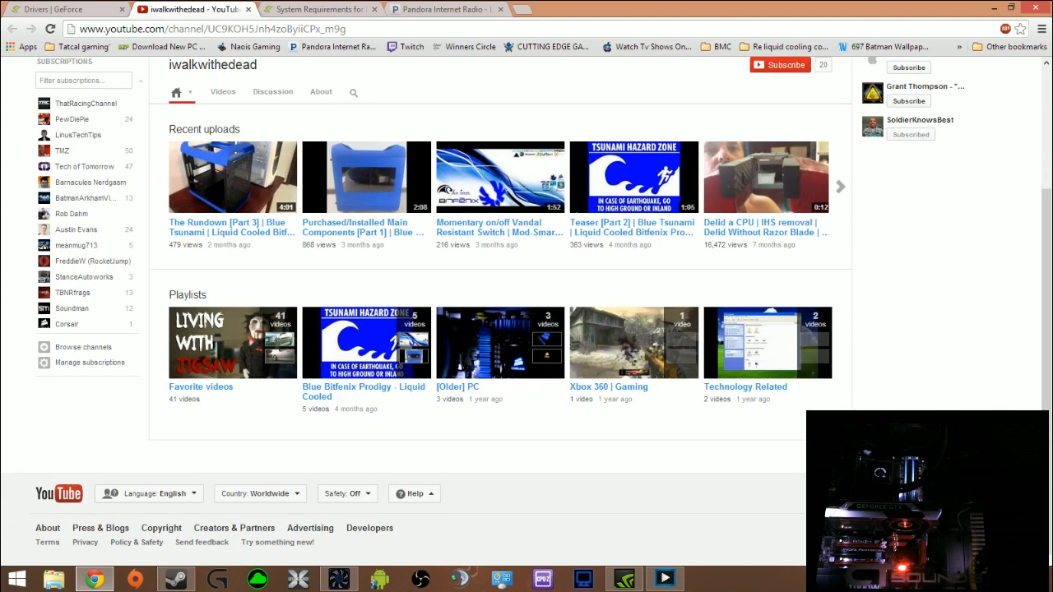
scroll("up", 3)
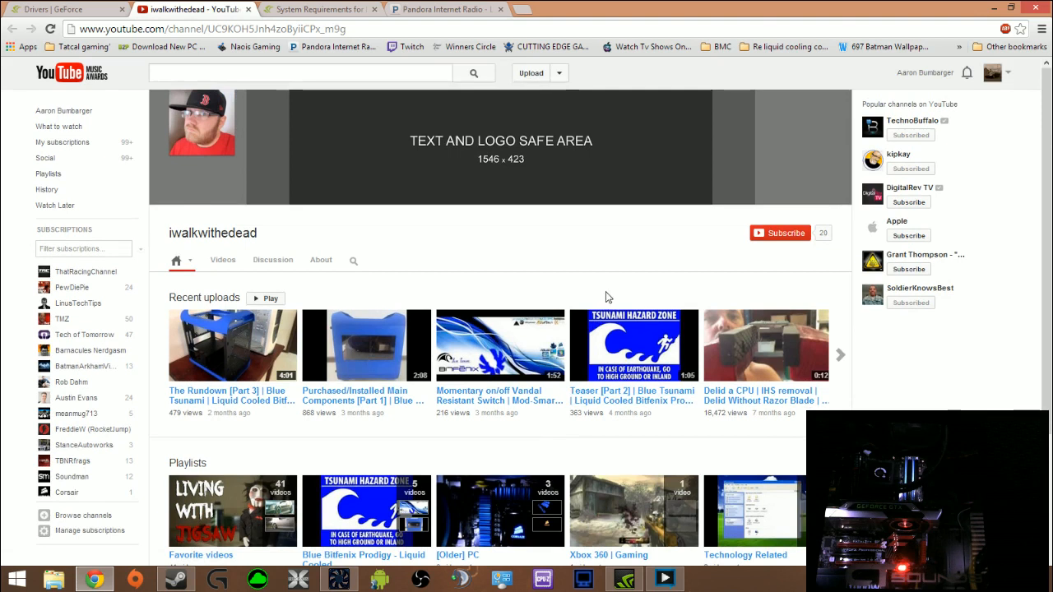
mouse_move(986, 16)
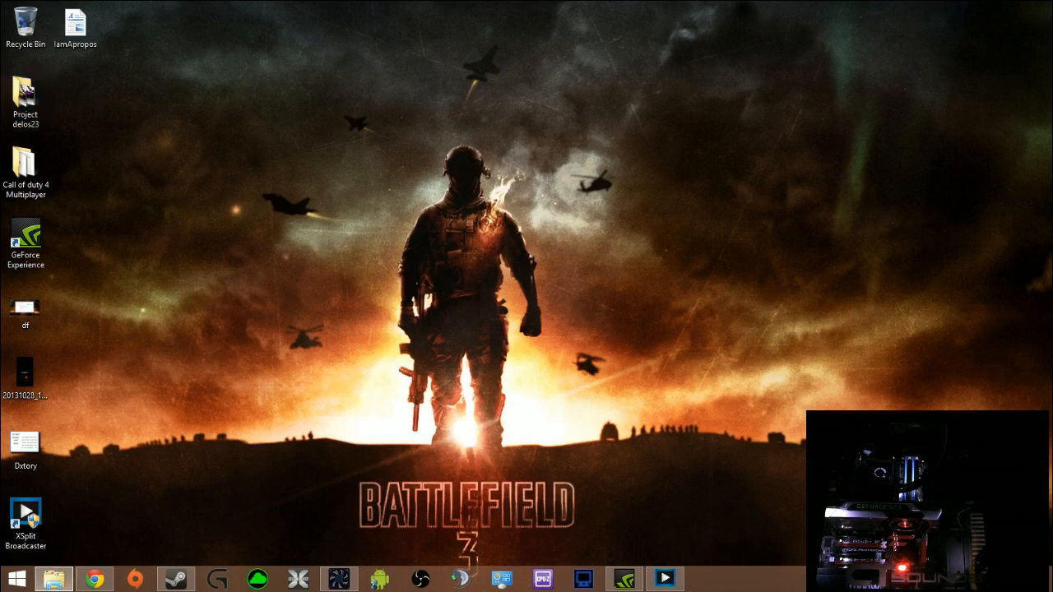
Step: Open the Project delos23 folder full-screen and preview the all-purple and purple channel art
double_click(25, 93)
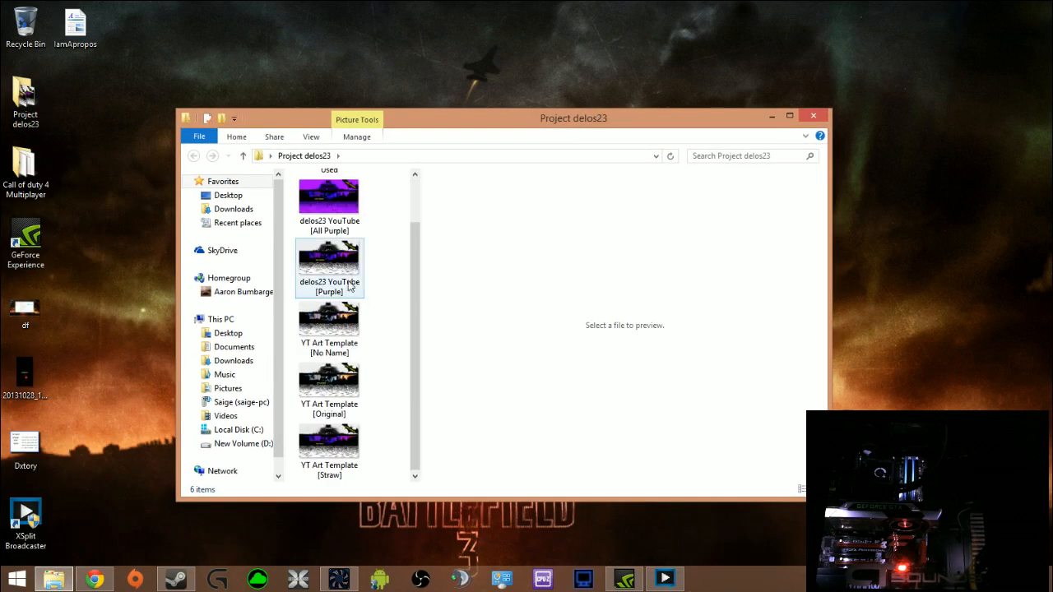
left_click(329, 198)
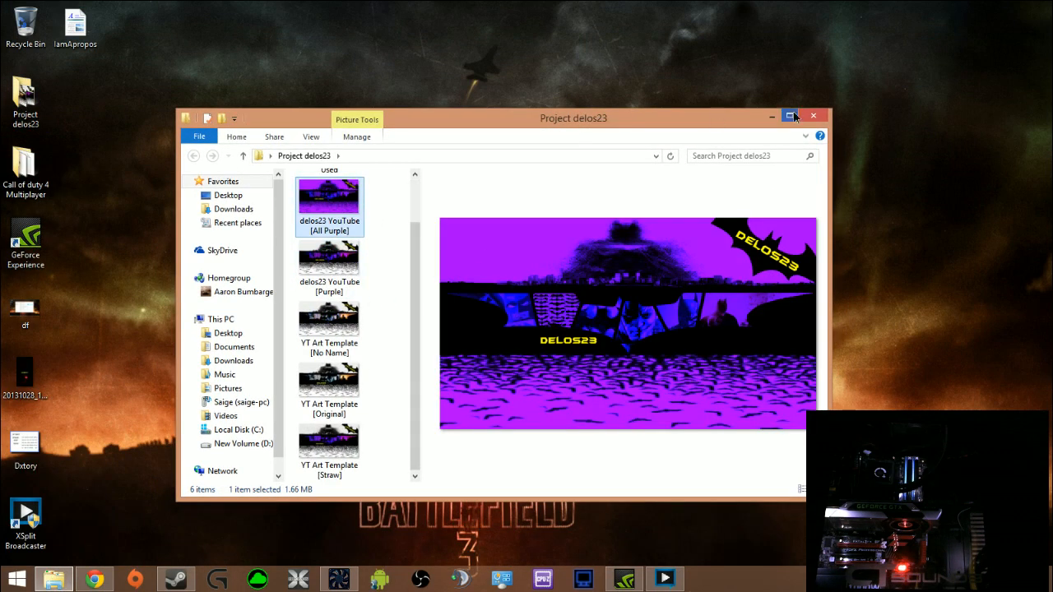
left_click(795, 115)
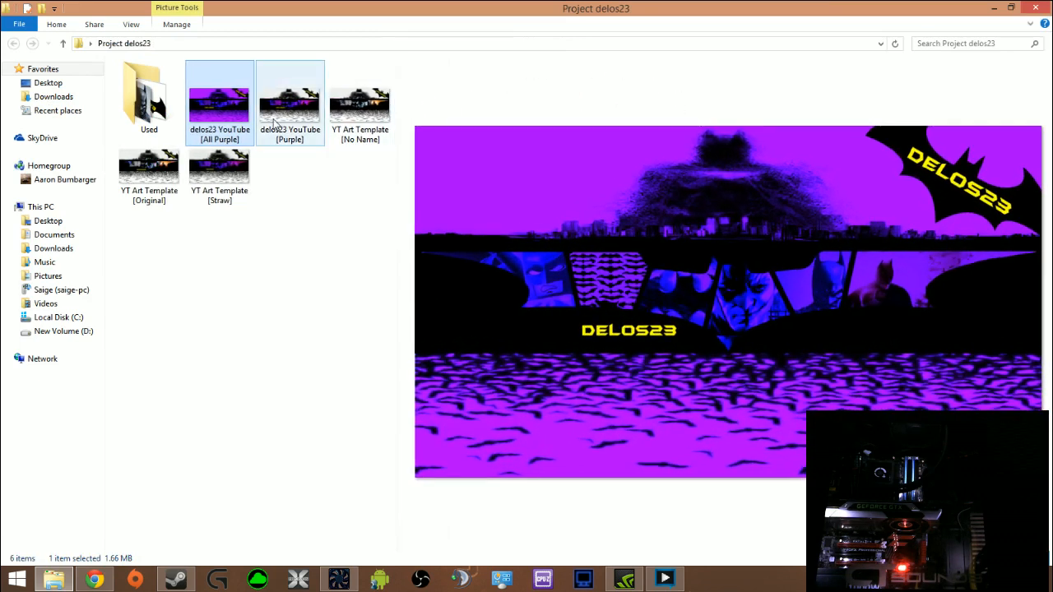
left_click(290, 95)
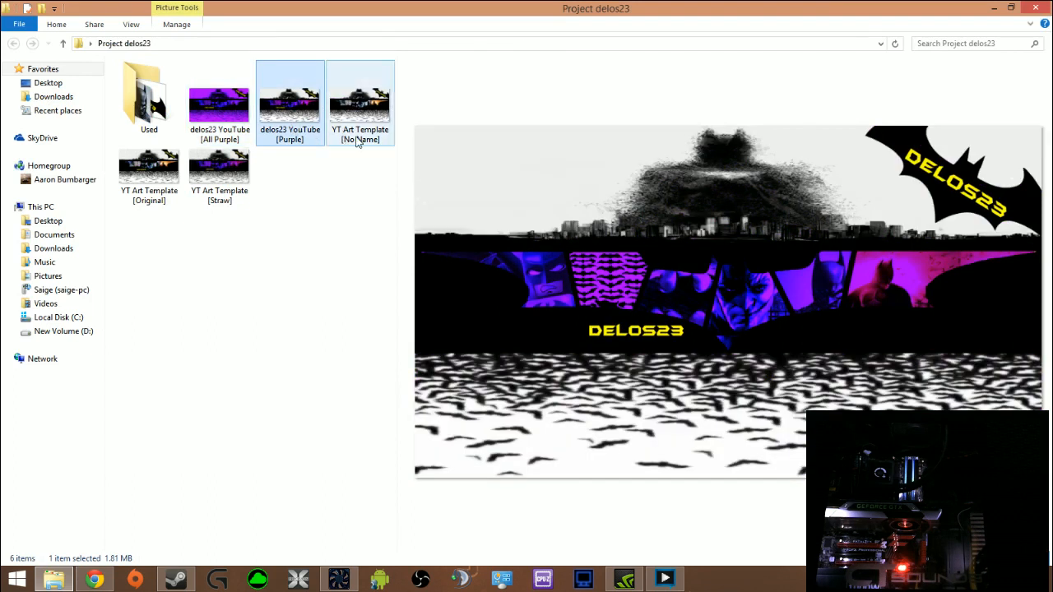
mouse_move(358, 132)
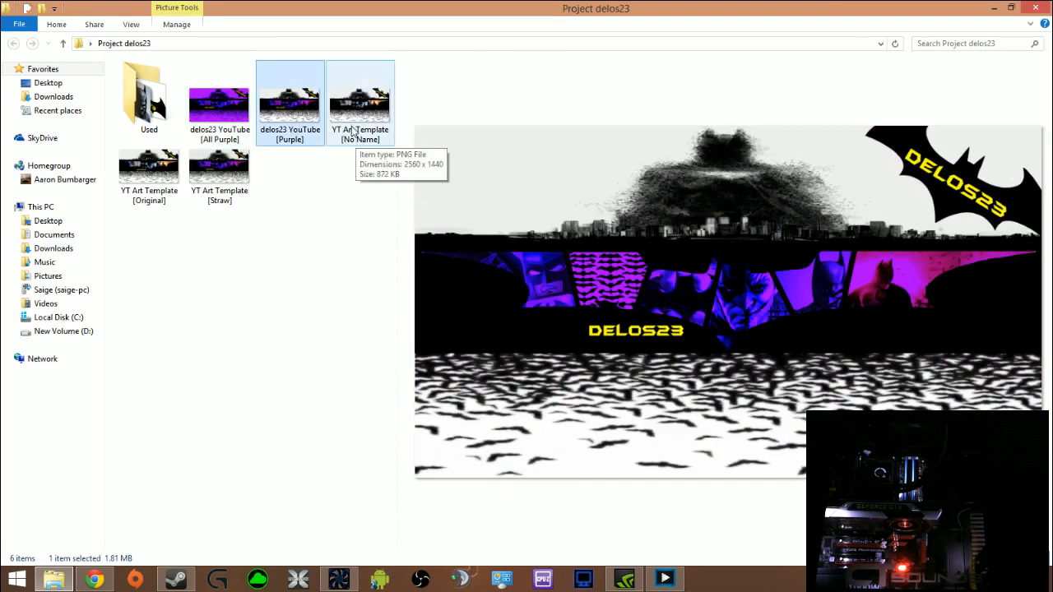
Step: Preview the original and straw channel art templates, view the Used folder, then close Explorer
left_click(149, 168)
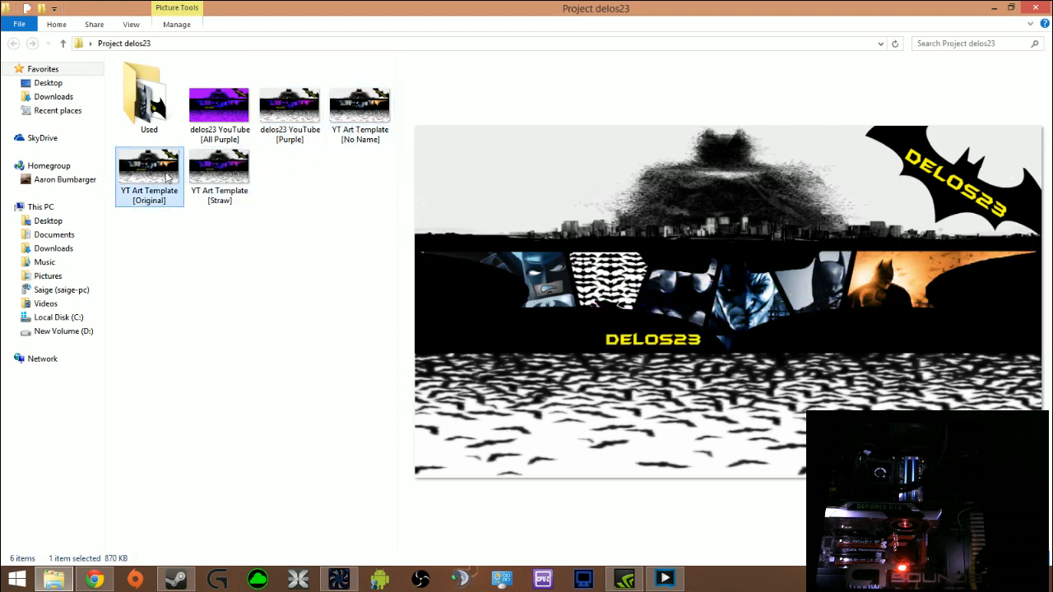
left_click(219, 103)
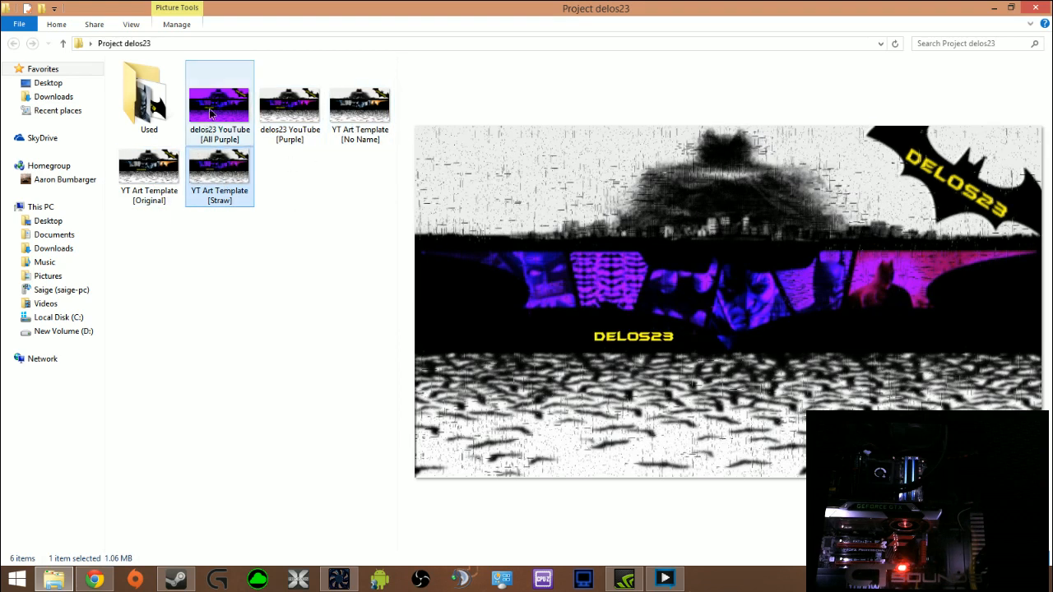
double_click(149, 99)
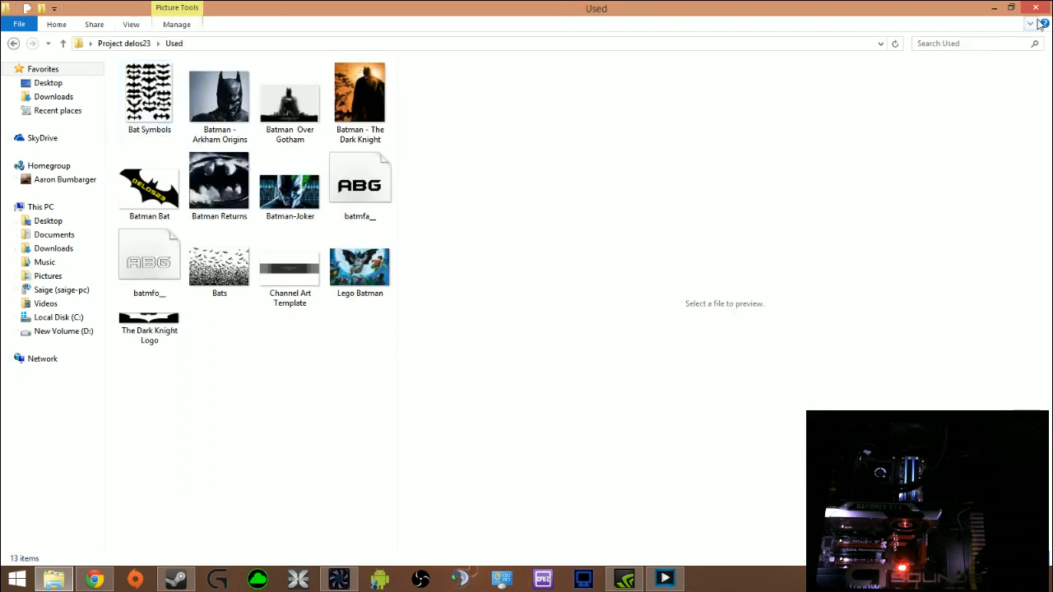
left_click(1020, 6)
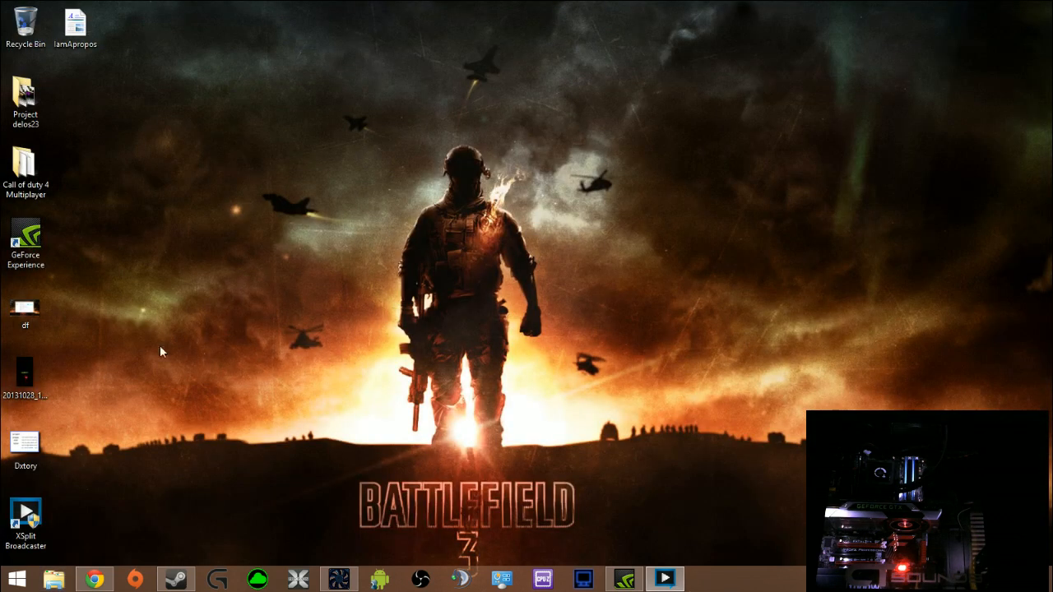
mouse_move(137, 563)
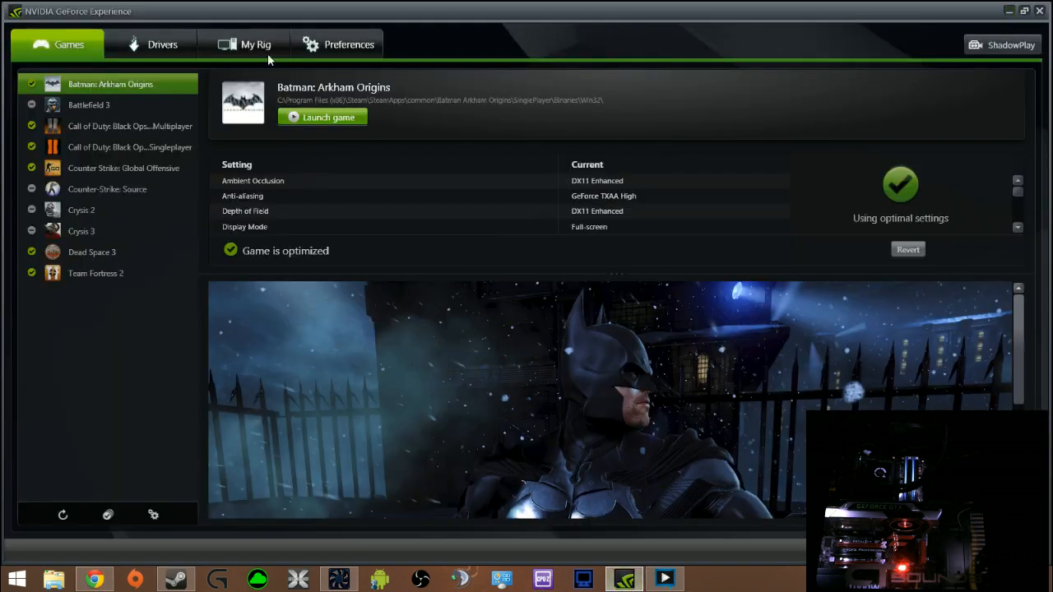
Step: Switch to My Rig to show the GTX 780 details and the Ready LED Visualizer tab
left_click(256, 45)
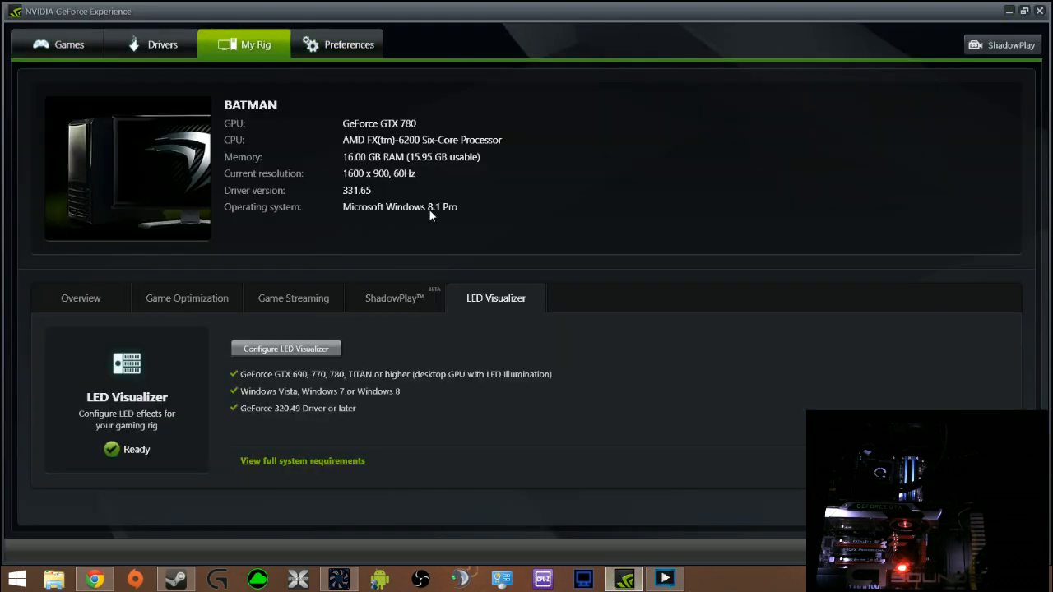
mouse_move(218, 258)
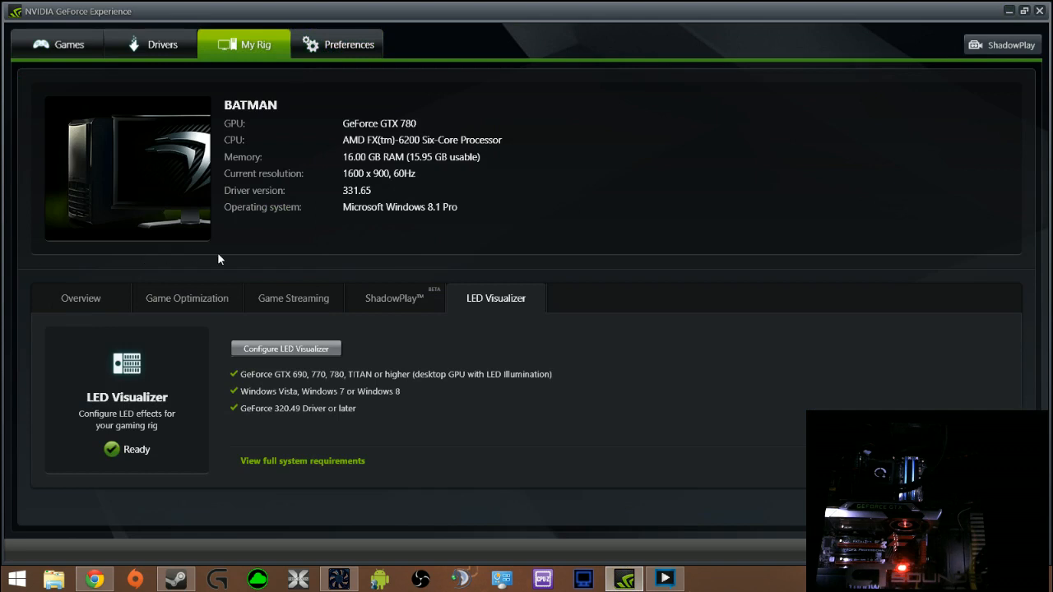
mouse_move(467, 301)
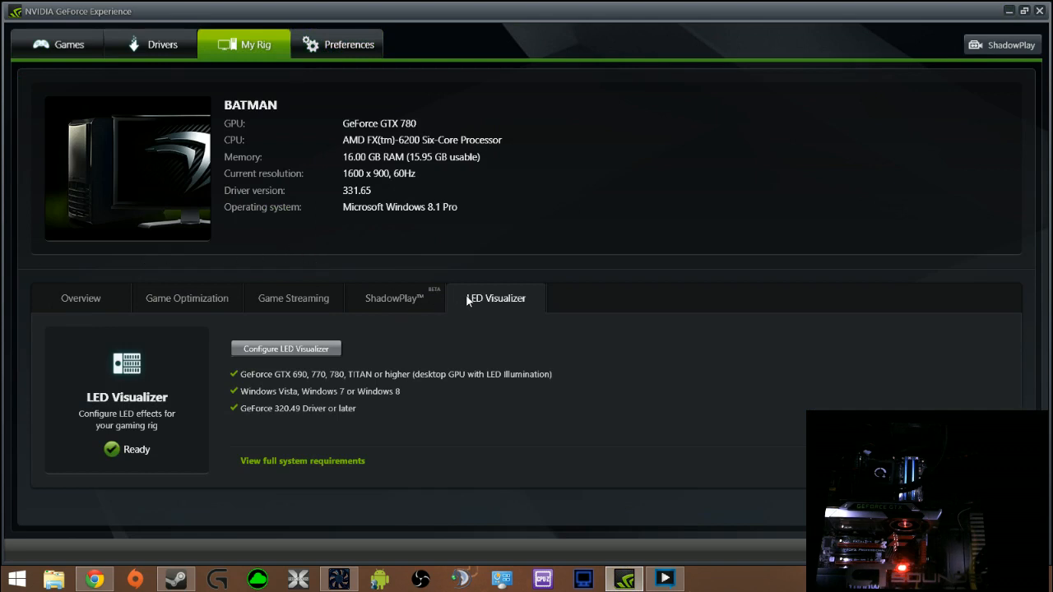